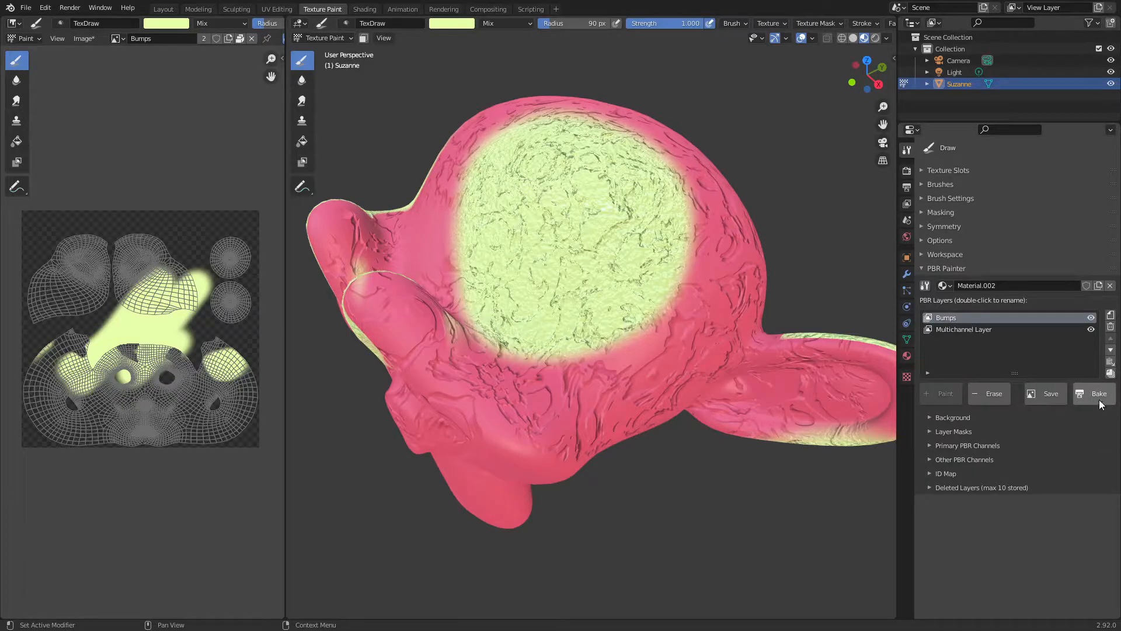
pyautogui.moveTo(1110, 373)
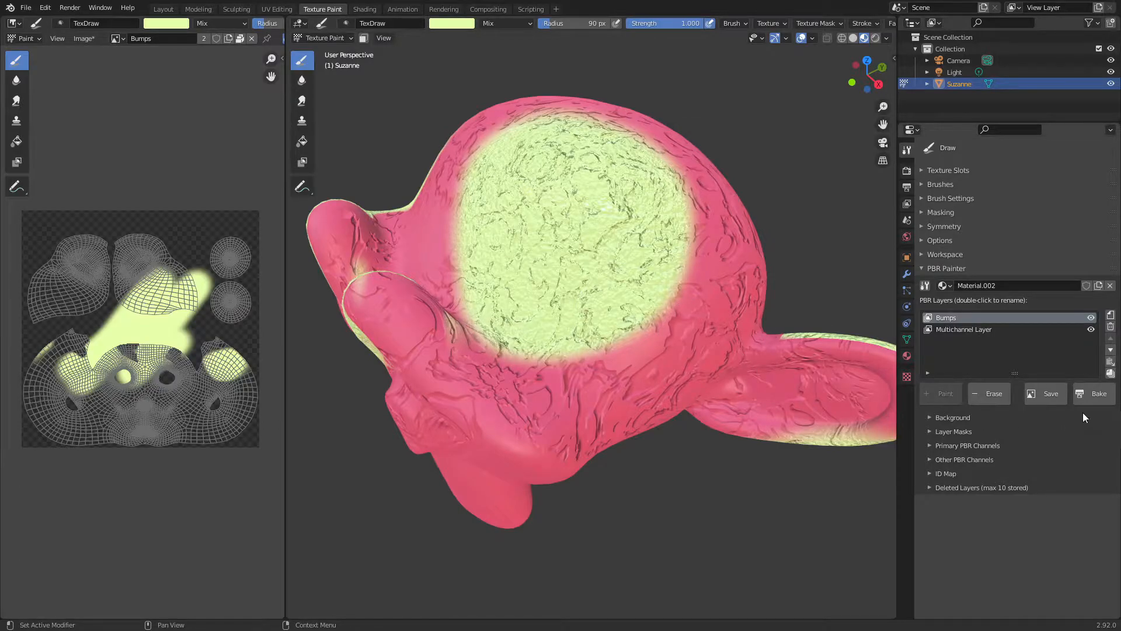
# Step: Open the Bake Visible dialog from the PBR Painter panel, keeping 4096 × 4096 resolution
pyautogui.click(1098, 393)
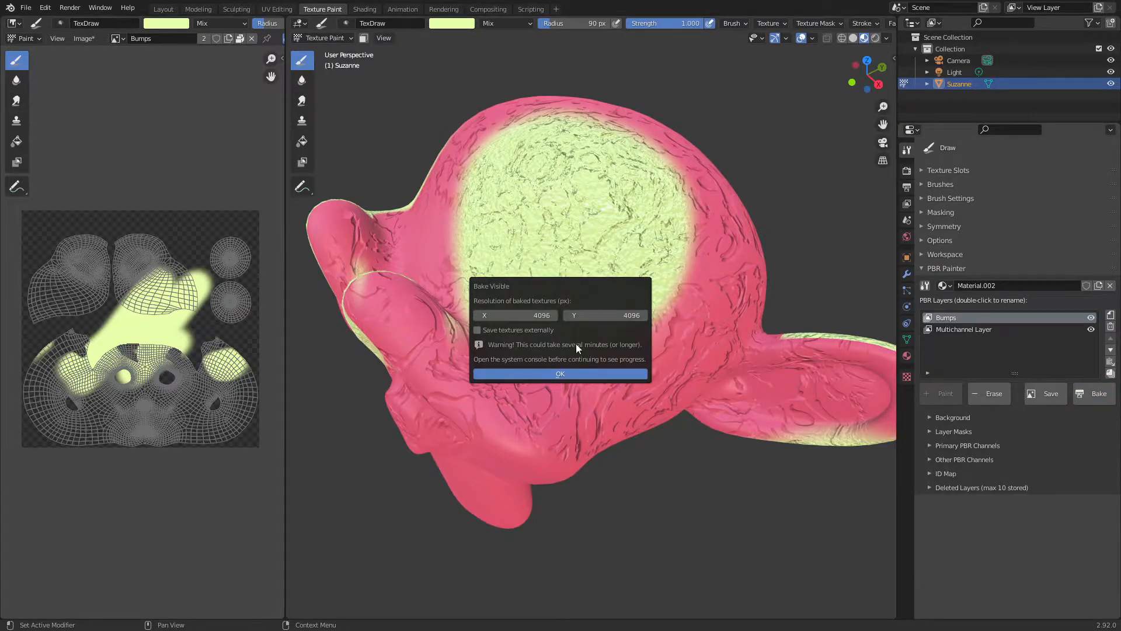
pyautogui.moveTo(694, 243)
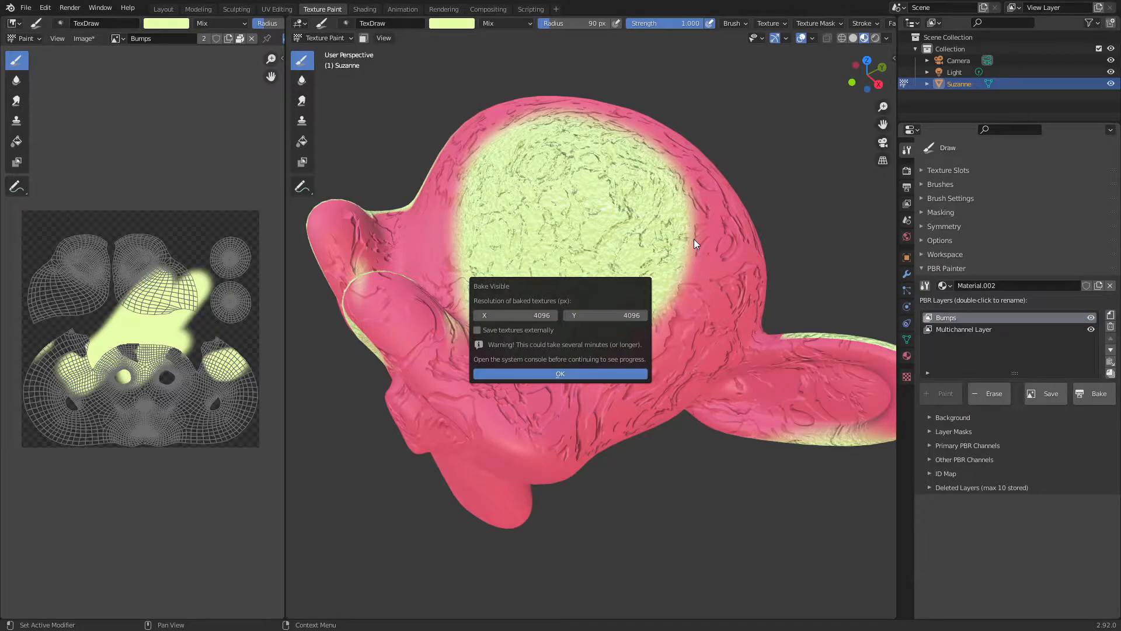
pyautogui.moveTo(962, 351)
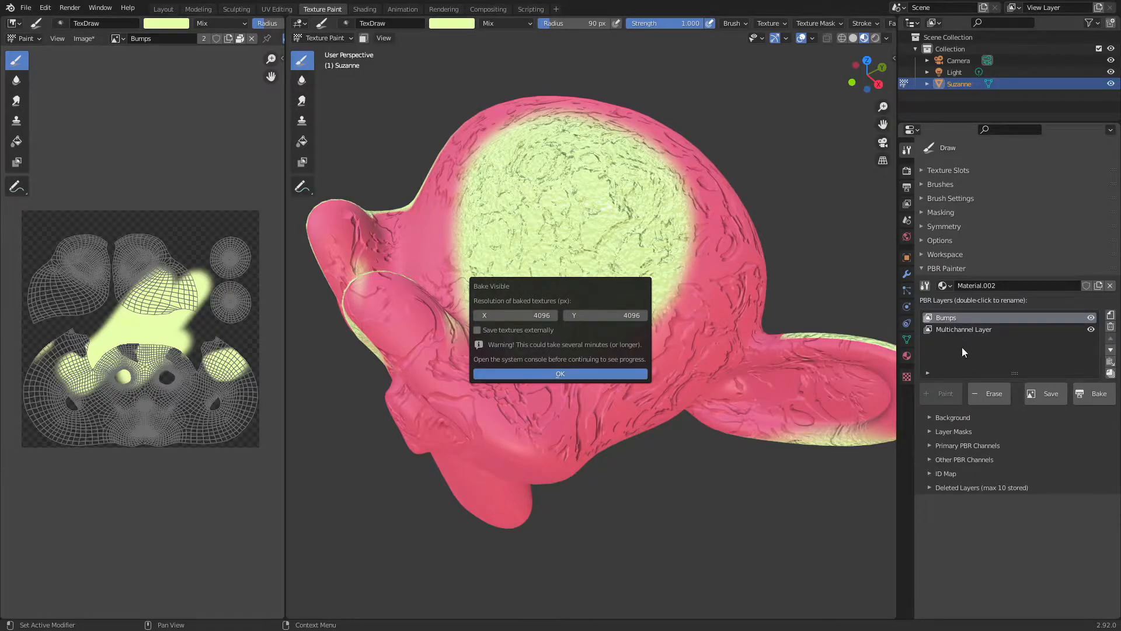
pyautogui.moveTo(694, 268)
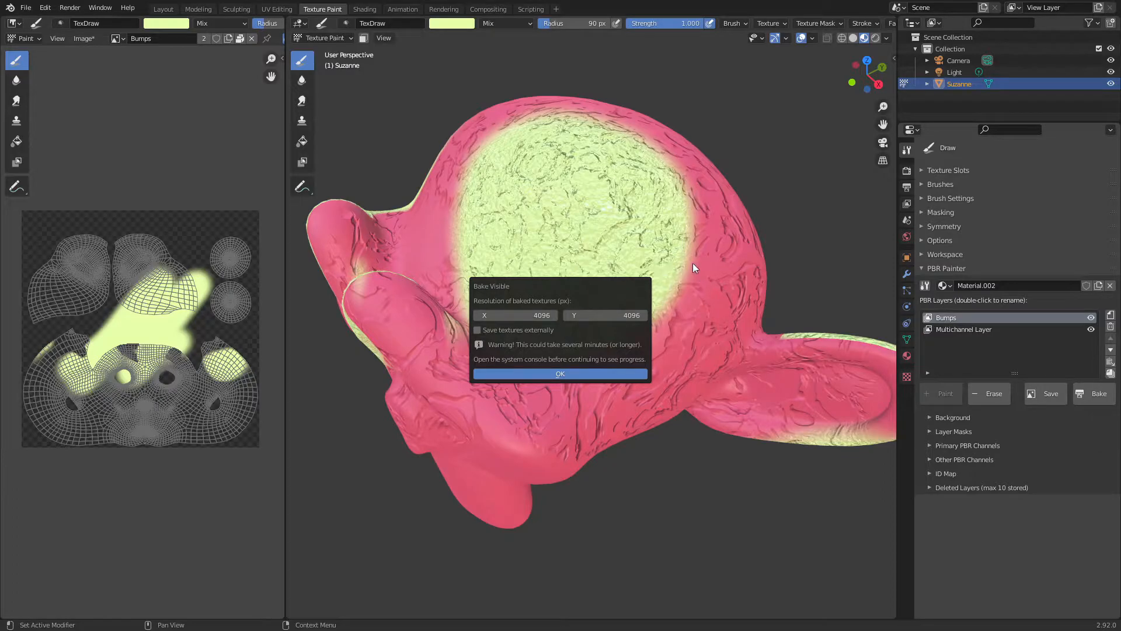
pyautogui.moveTo(684, 263)
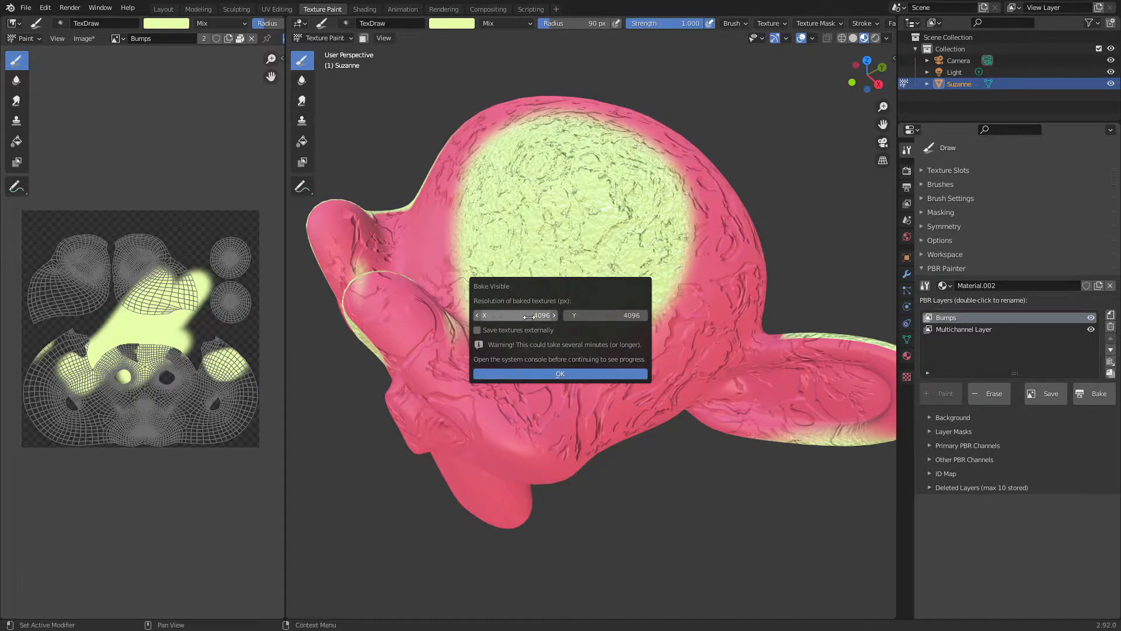
pyautogui.moveTo(478, 329)
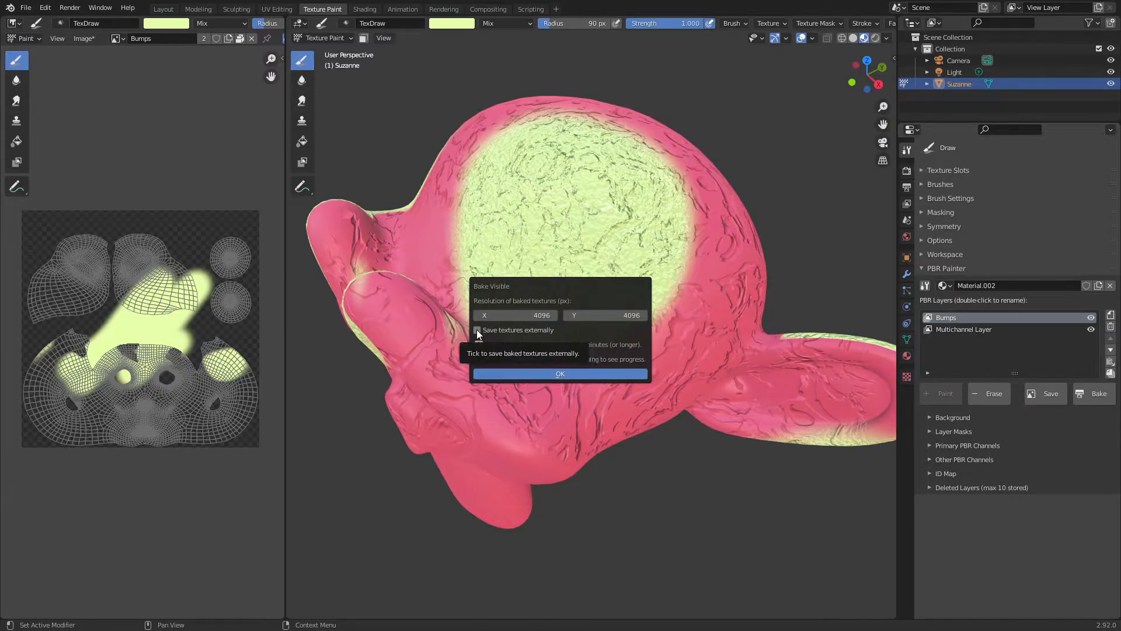
# Step: Enable external saving of baked textures into the Textures folder as 8-bit RGBA PNGs
pyautogui.click(477, 329)
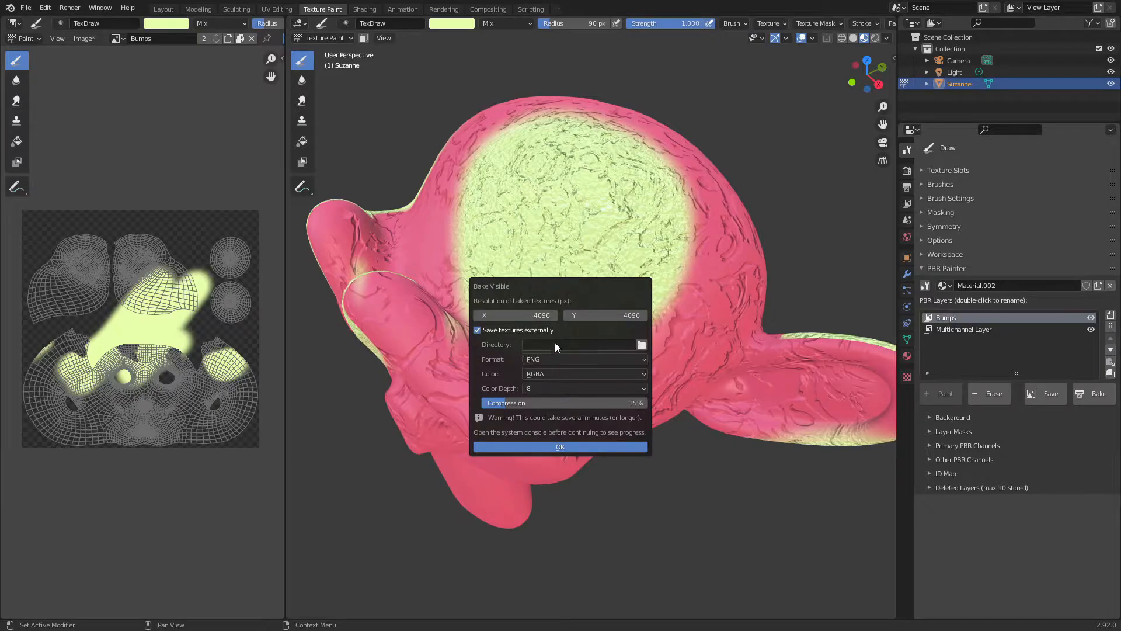
pyautogui.moveTo(519, 364)
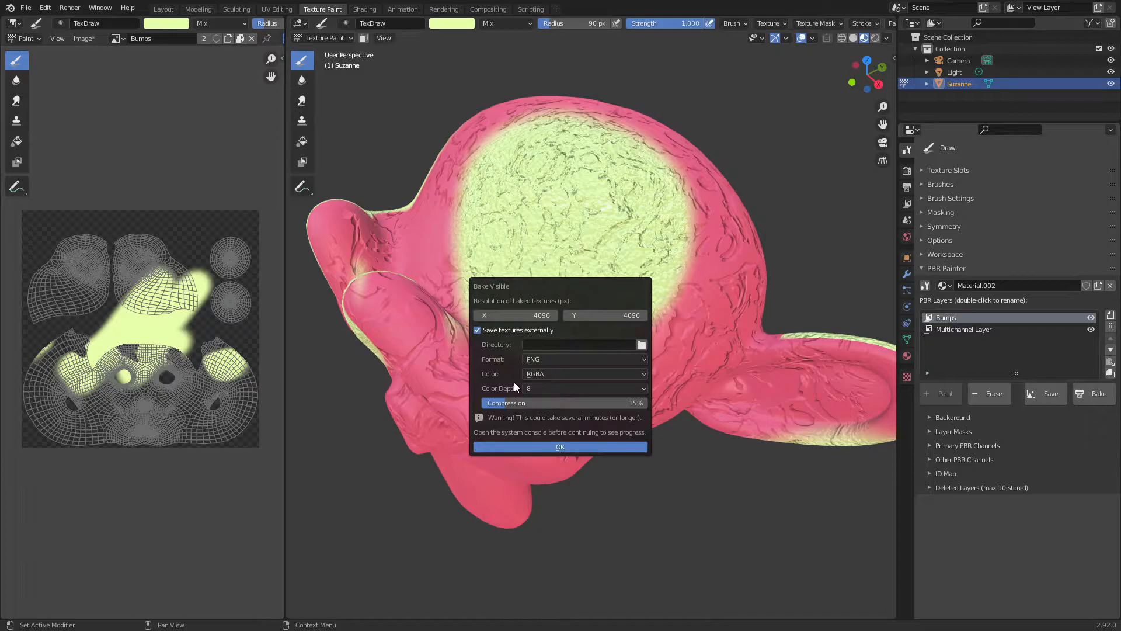
pyautogui.moveTo(512, 365)
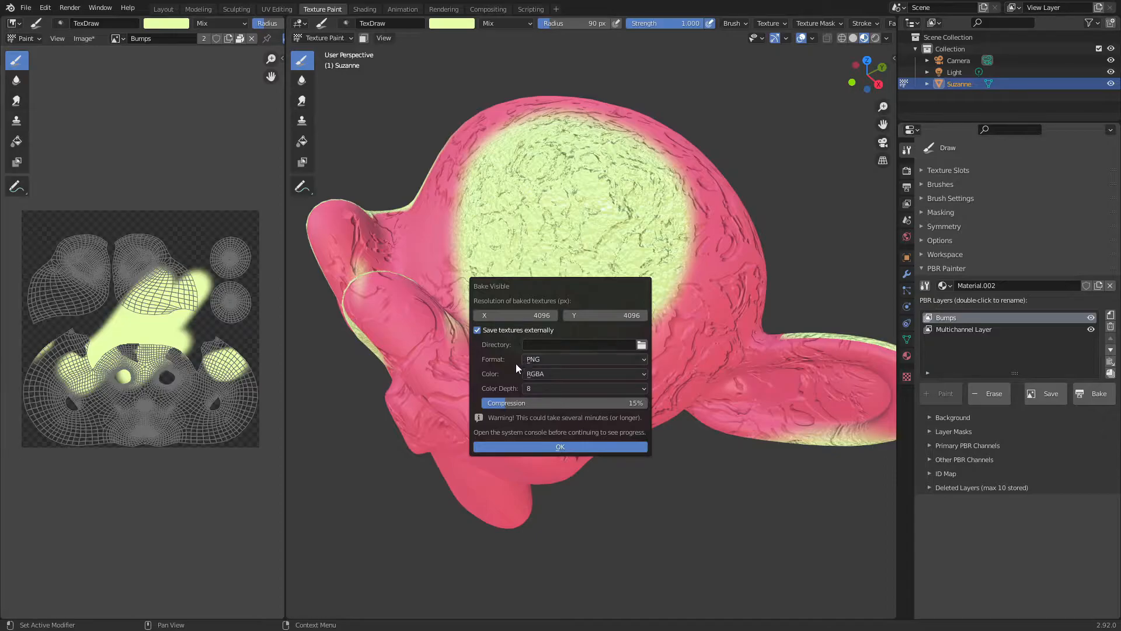
pyautogui.moveTo(515, 376)
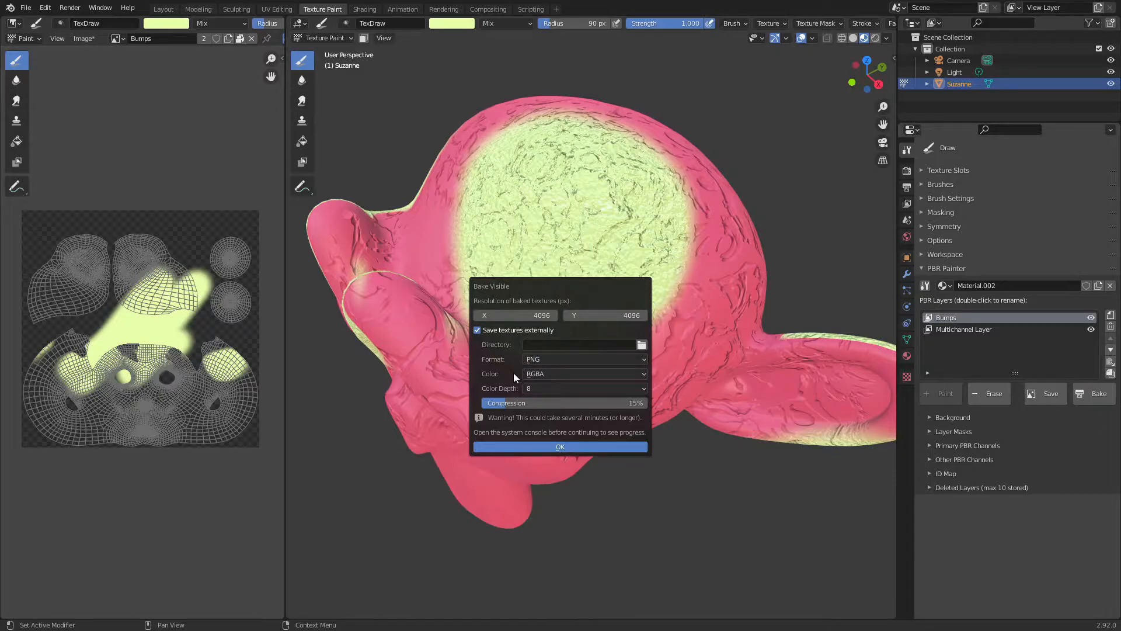
pyautogui.moveTo(519, 366)
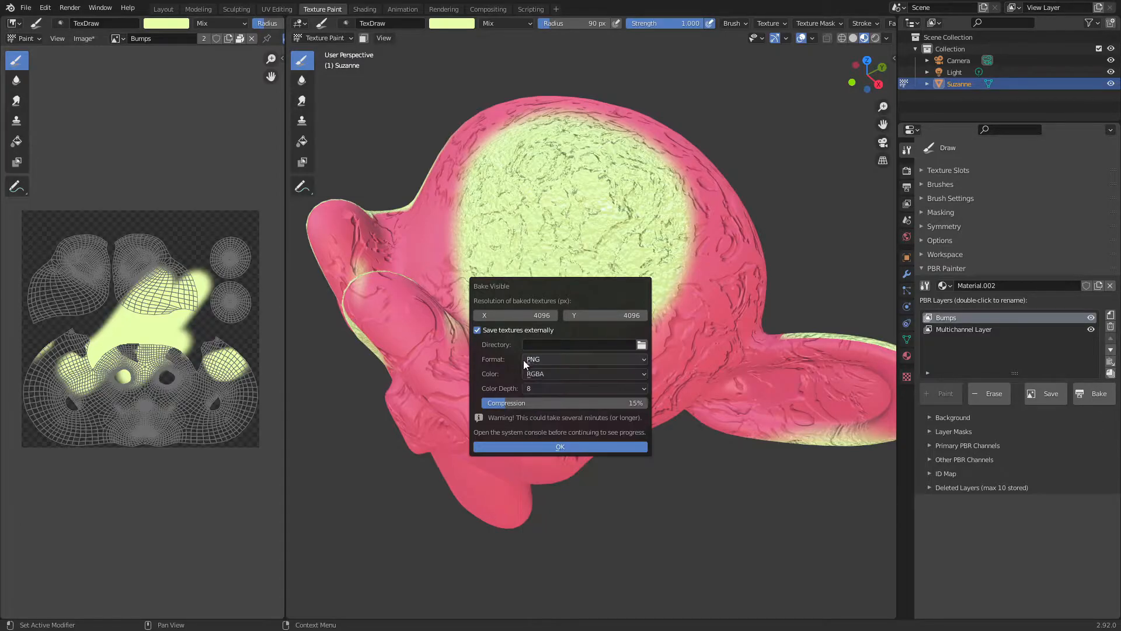
pyautogui.moveTo(519, 370)
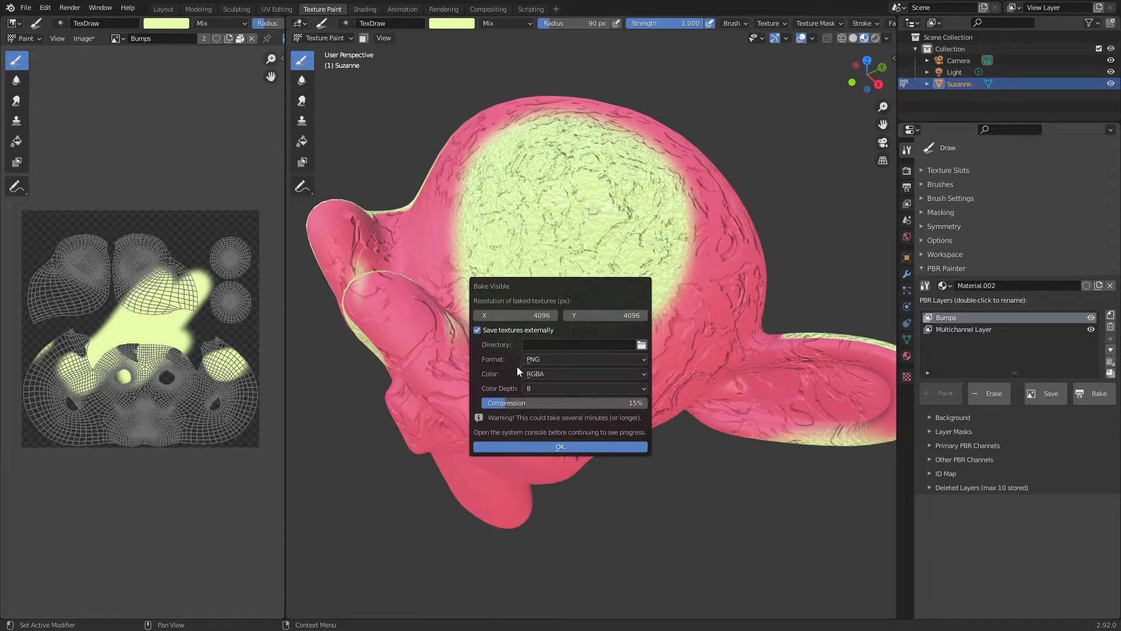
pyautogui.moveTo(564, 350)
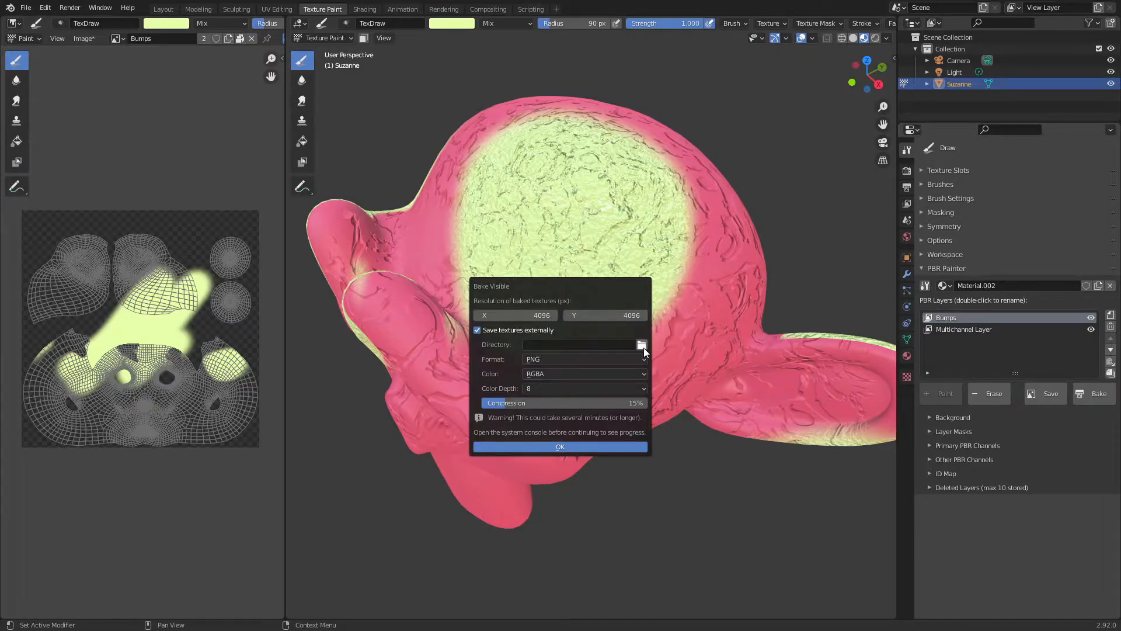
pyautogui.click(640, 344)
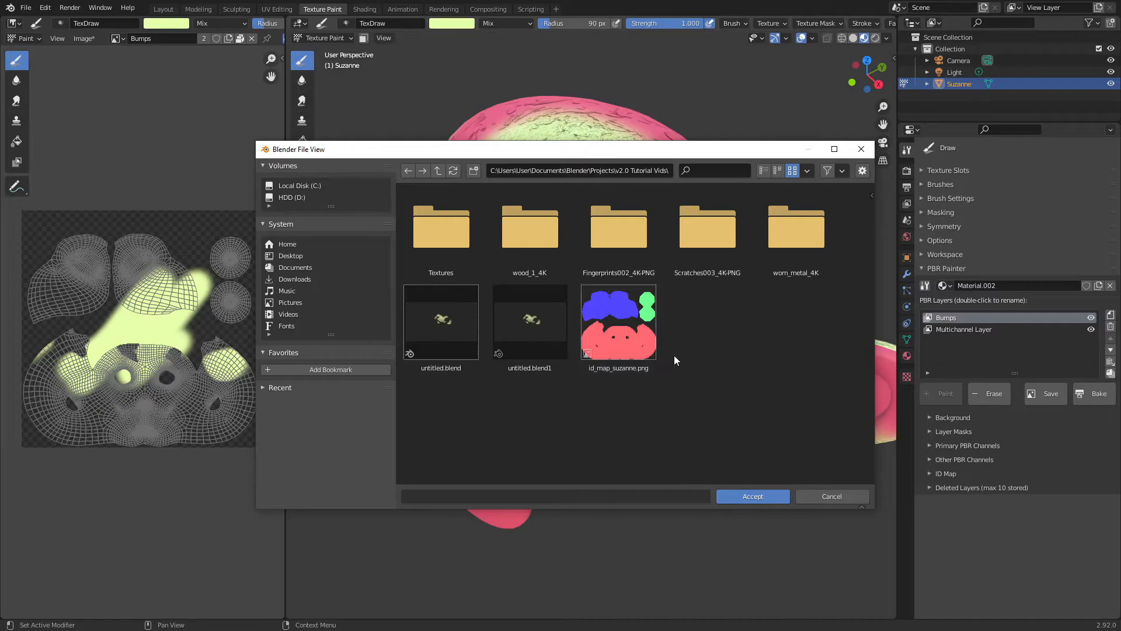
pyautogui.click(440, 227)
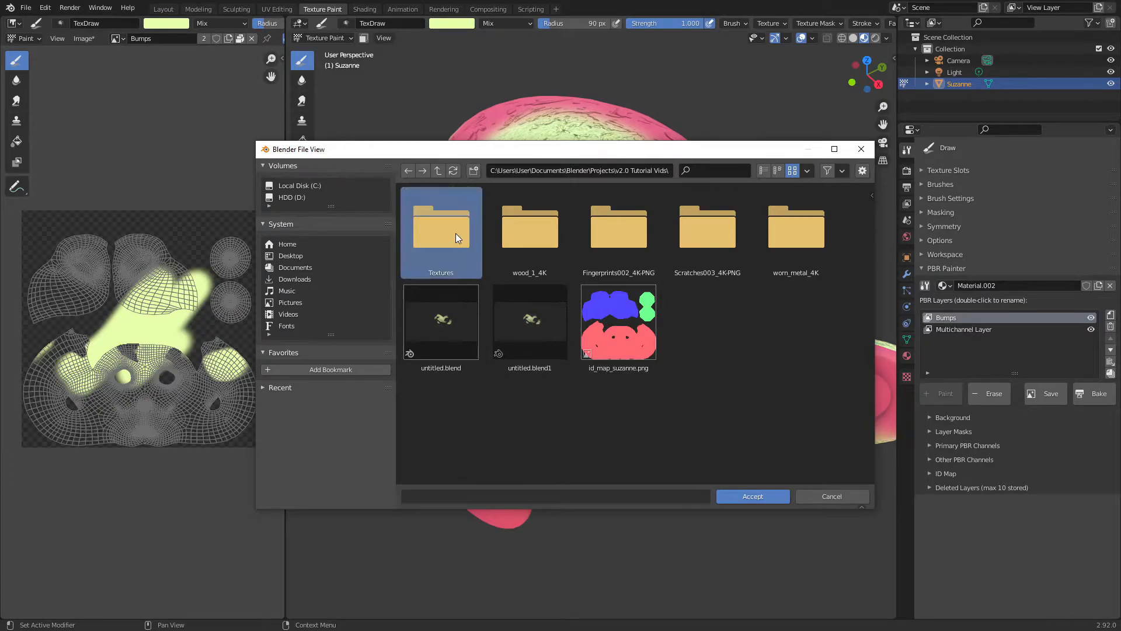
pyautogui.doubleClick(440, 226)
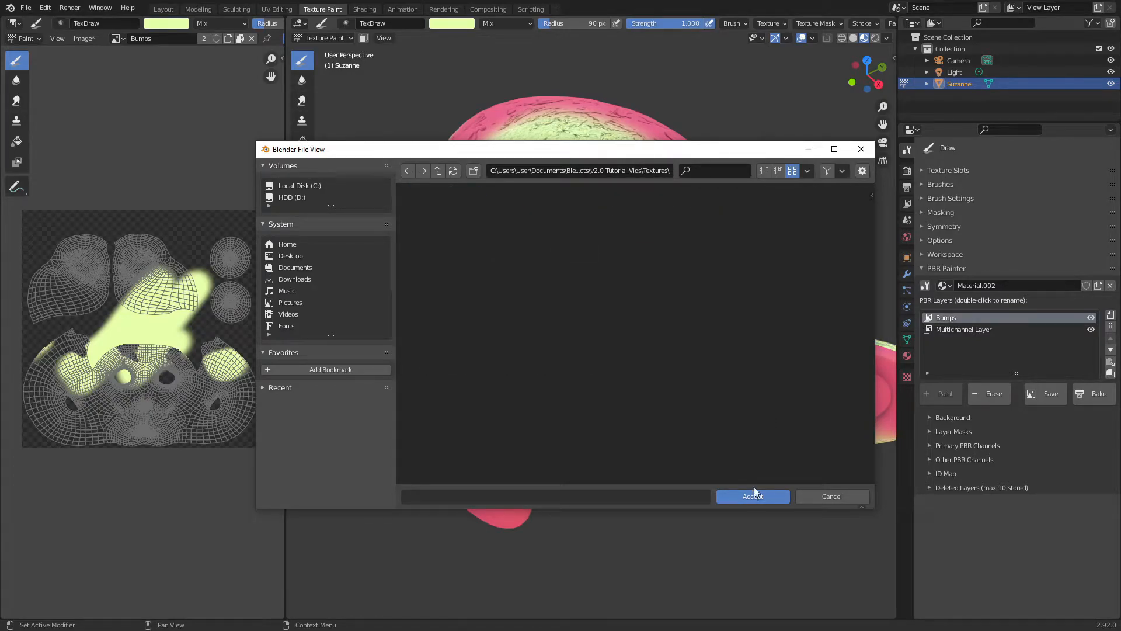
pyautogui.click(752, 496)
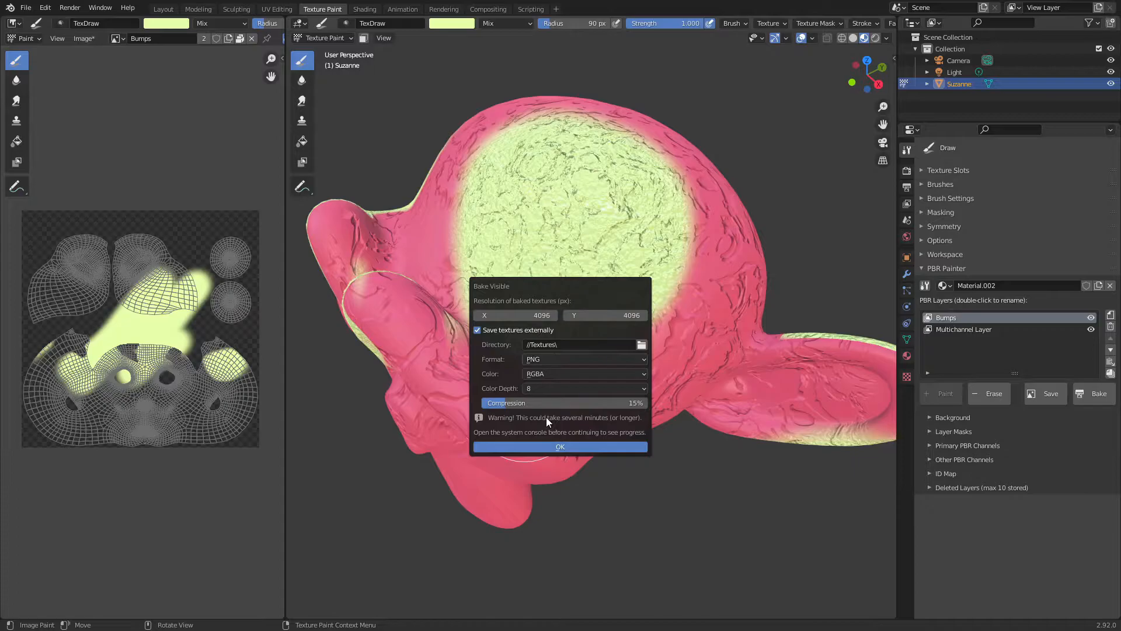
pyautogui.moveTo(504, 428)
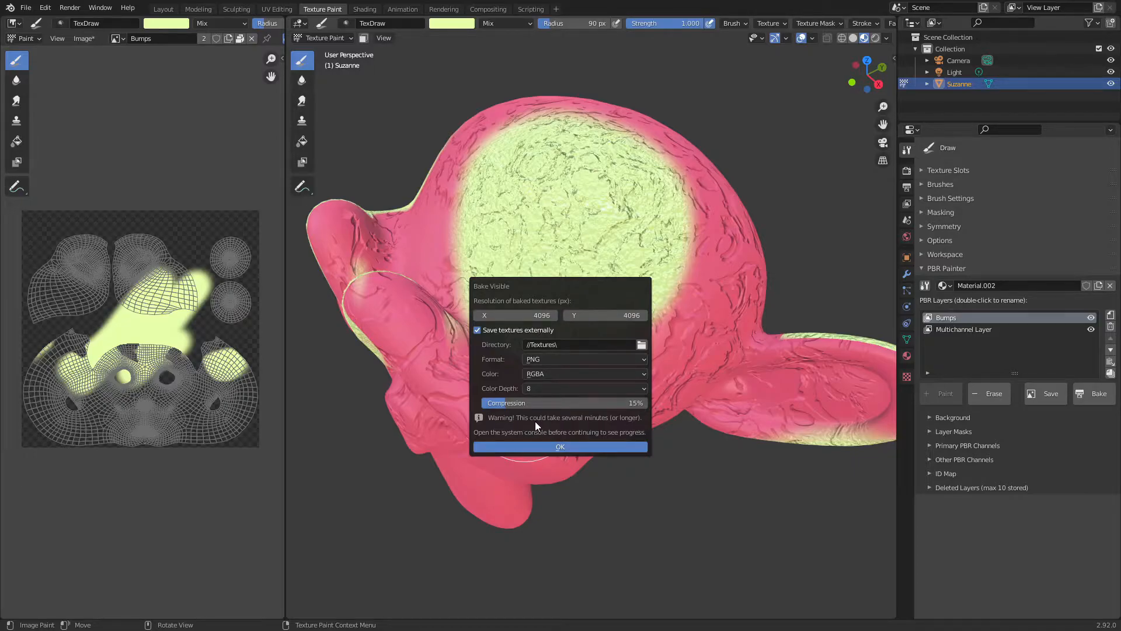
pyautogui.moveTo(592, 415)
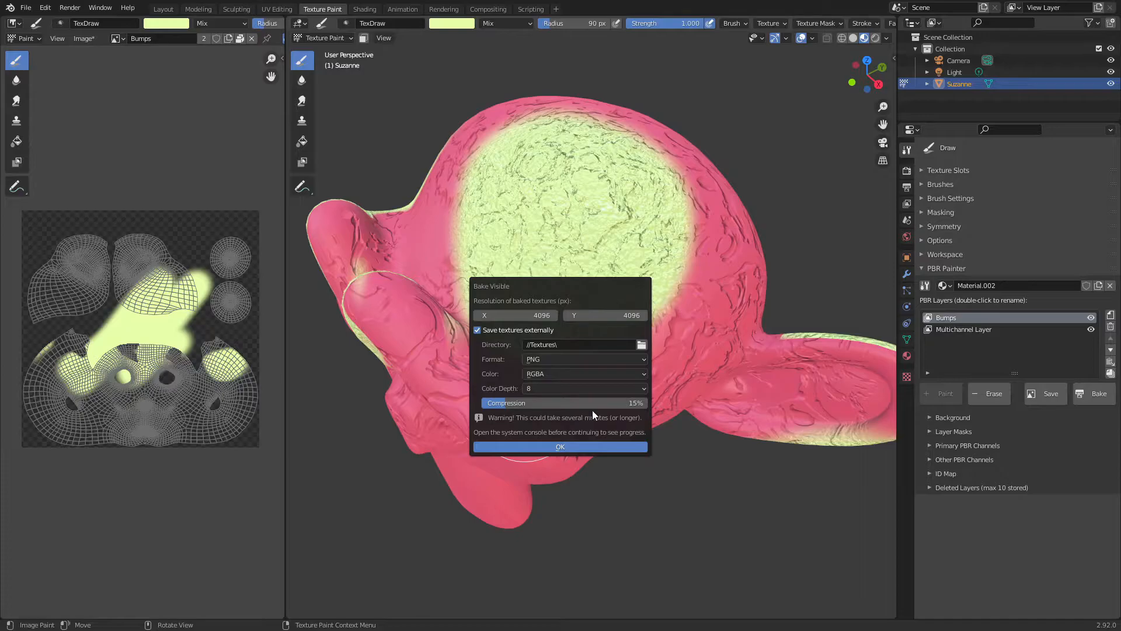
pyautogui.moveTo(515, 315)
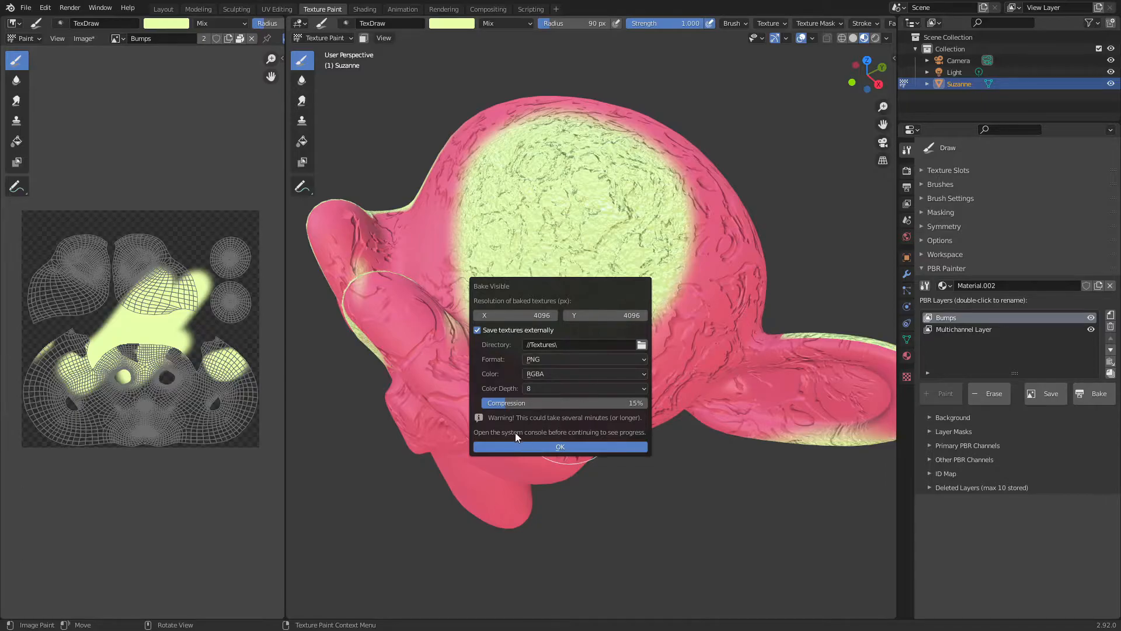
pyautogui.moveTo(533, 436)
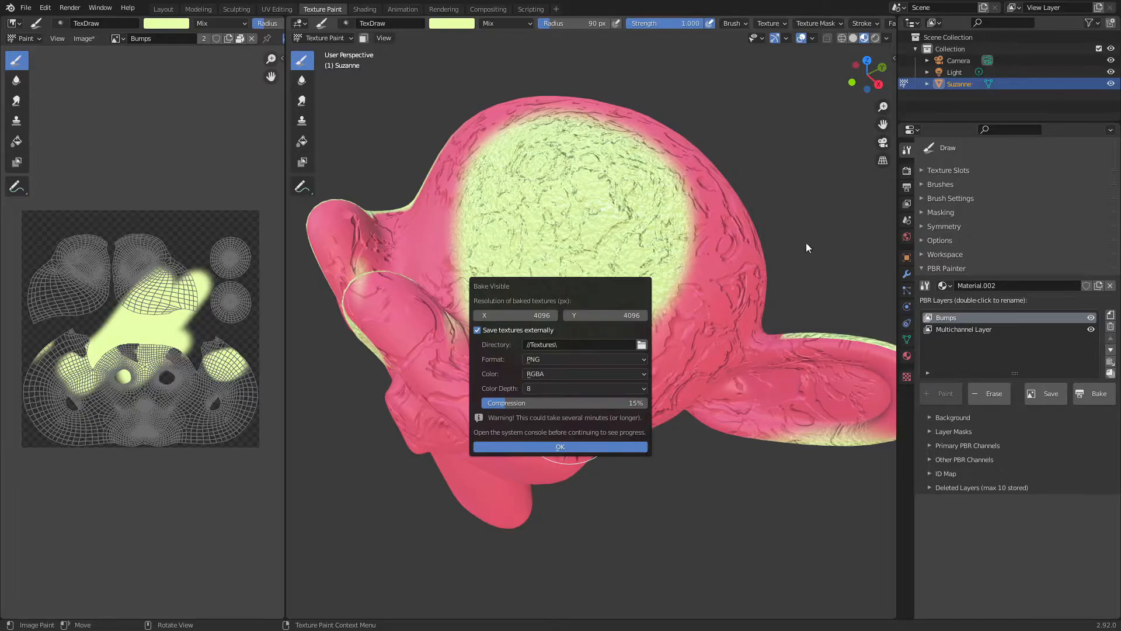
pyautogui.click(560, 446)
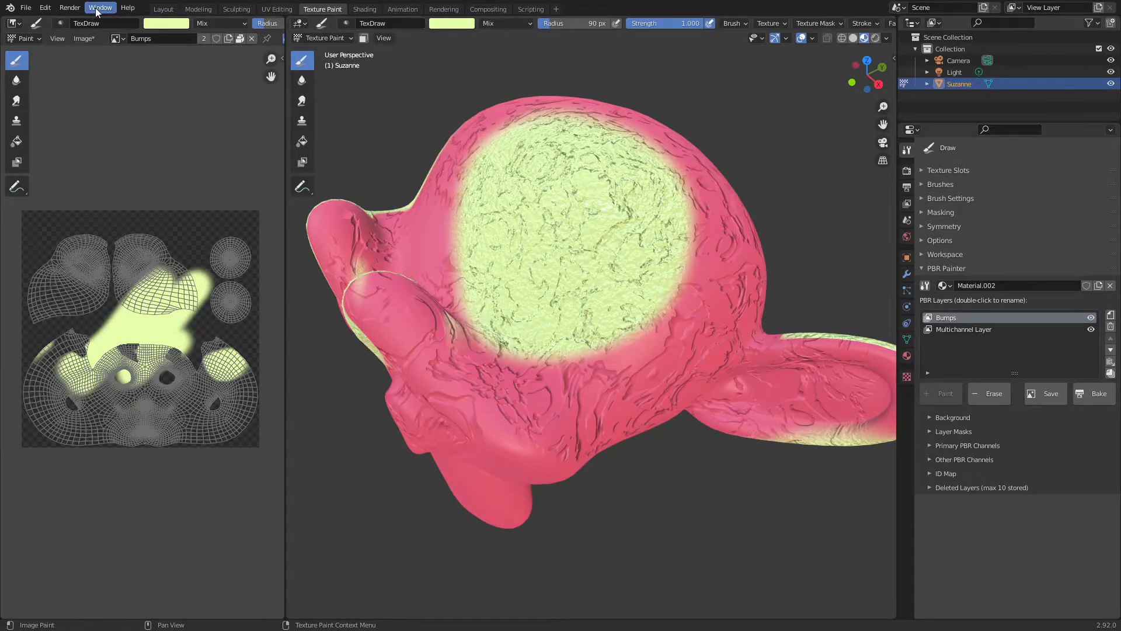
# Step: Show the system console from the Window menu to follow bake progress
pyautogui.click(99, 8)
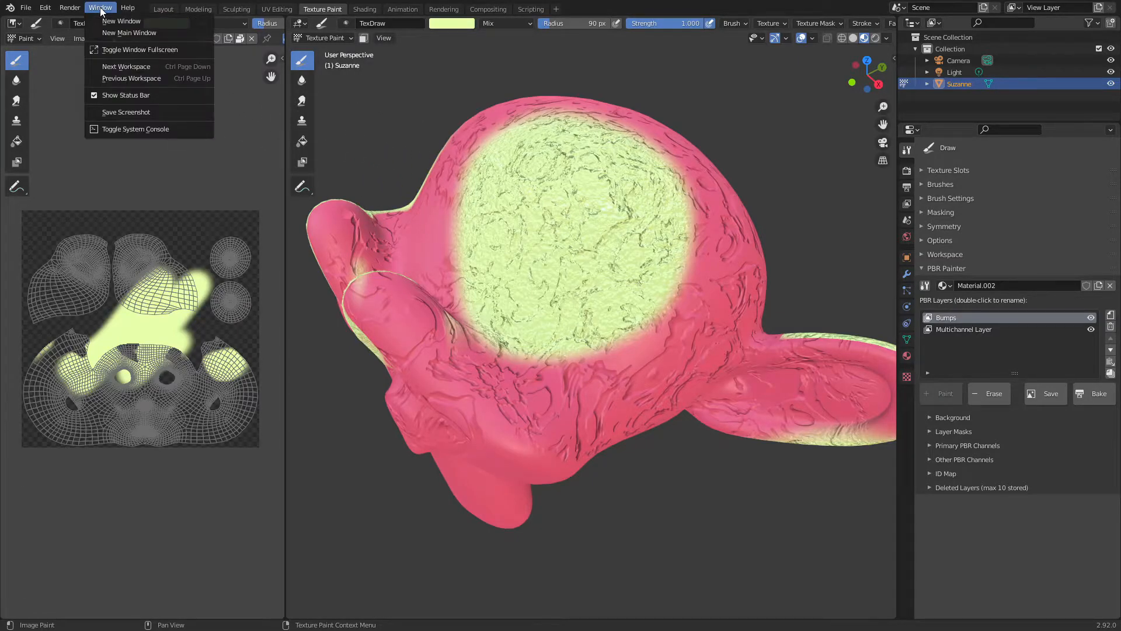
pyautogui.click(120, 21)
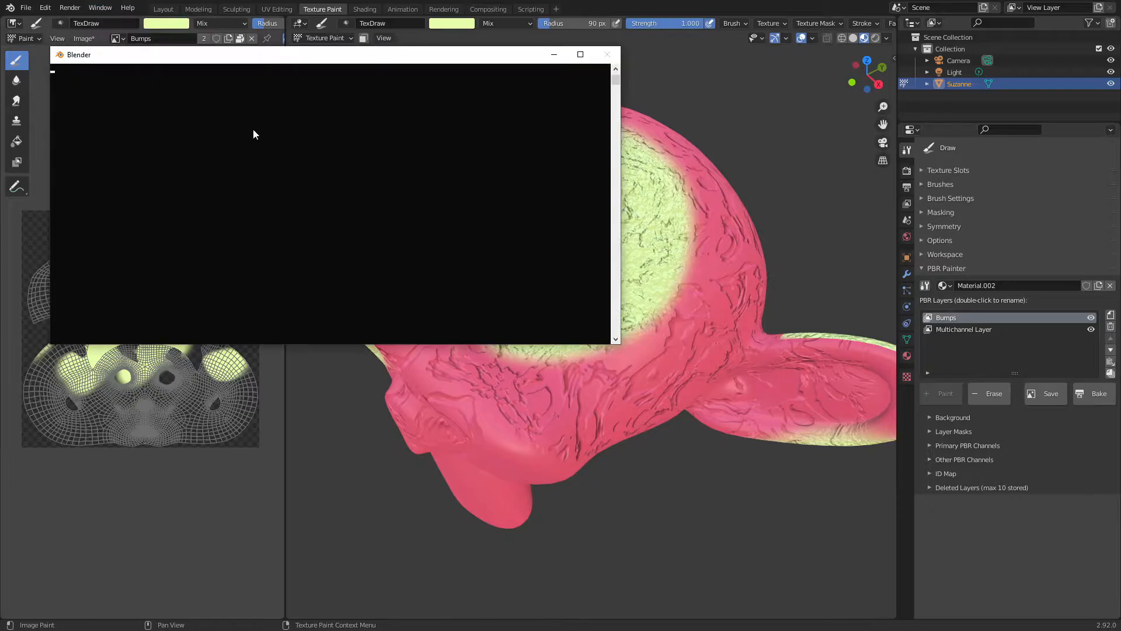
pyautogui.moveTo(367, 171)
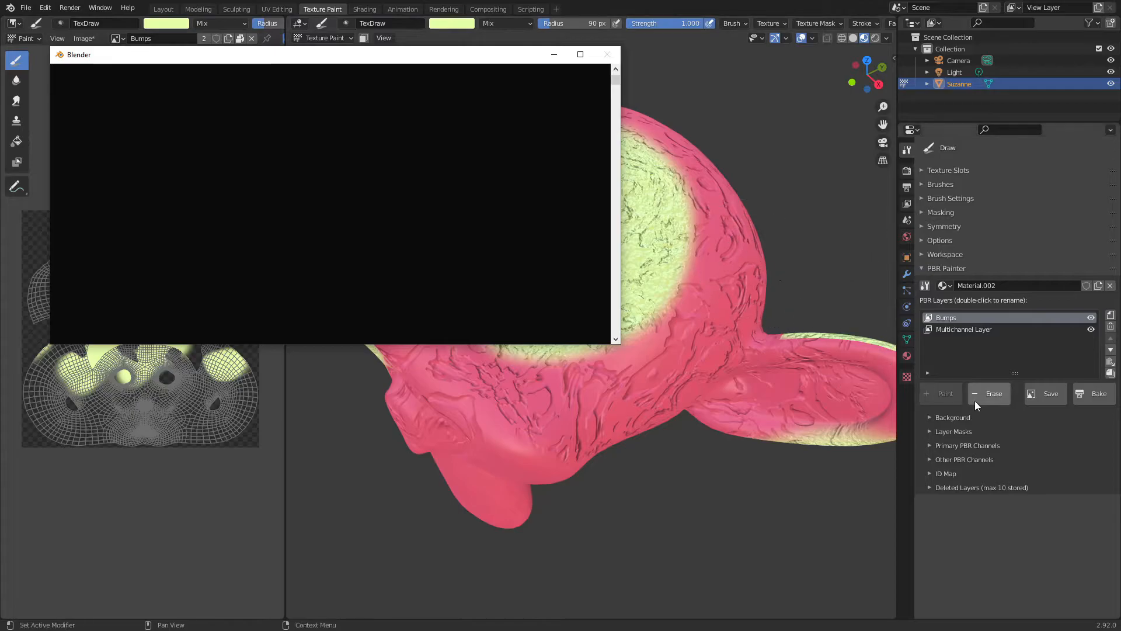
pyautogui.moveTo(787, 268)
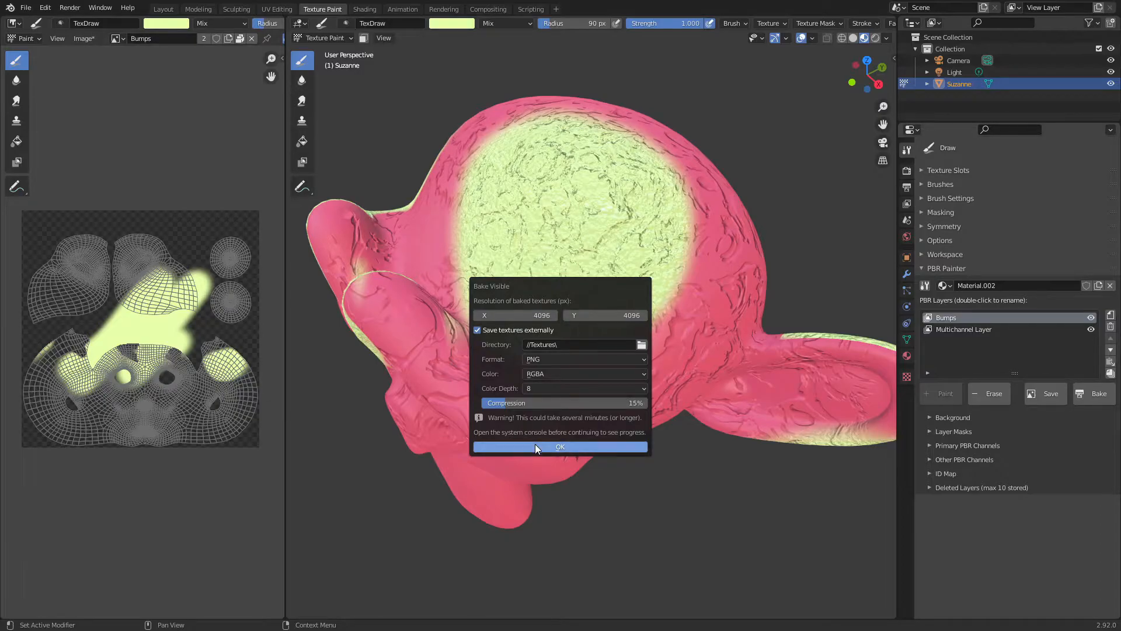
# Step: Start the bake and let Base Color, Roughness and Normal finish baking
pyautogui.click(560, 446)
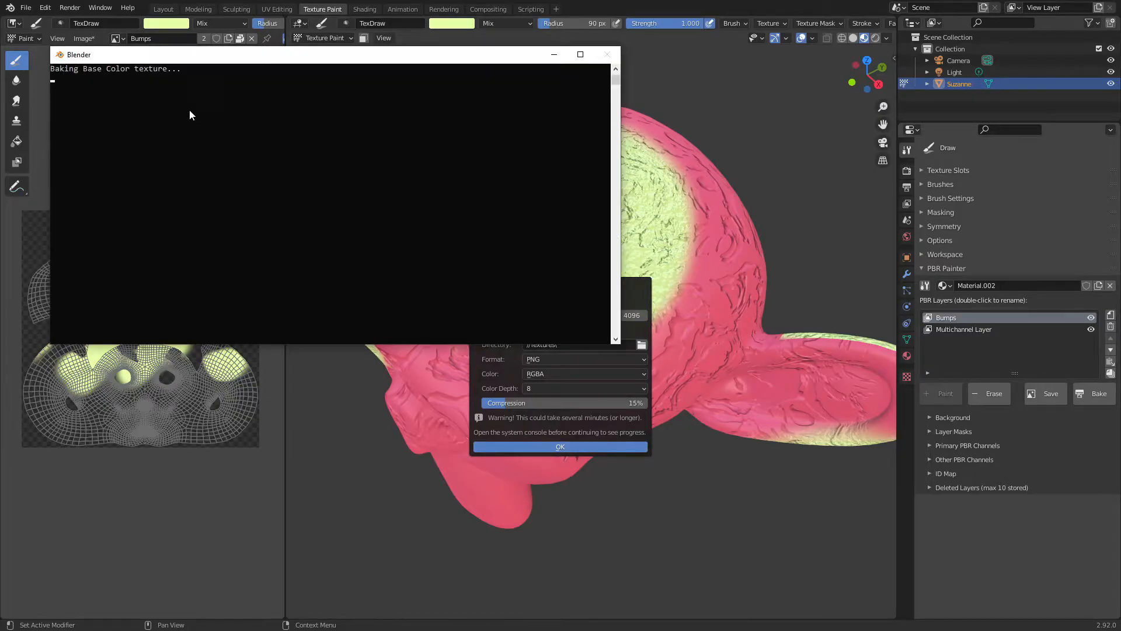
pyautogui.moveTo(119, 90)
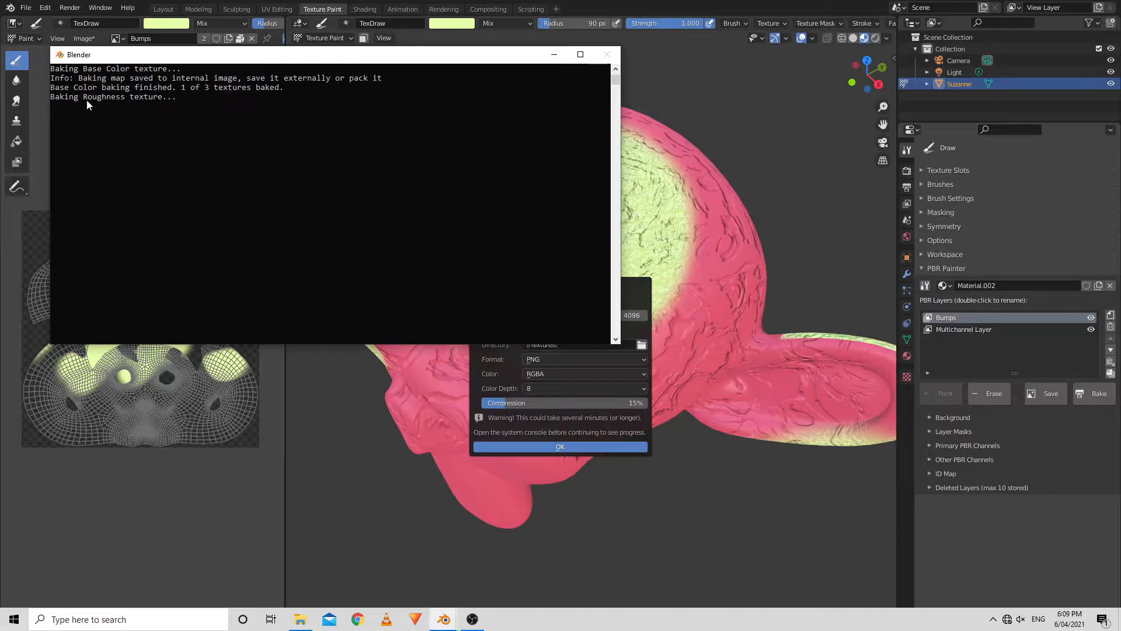
pyautogui.moveTo(131, 117)
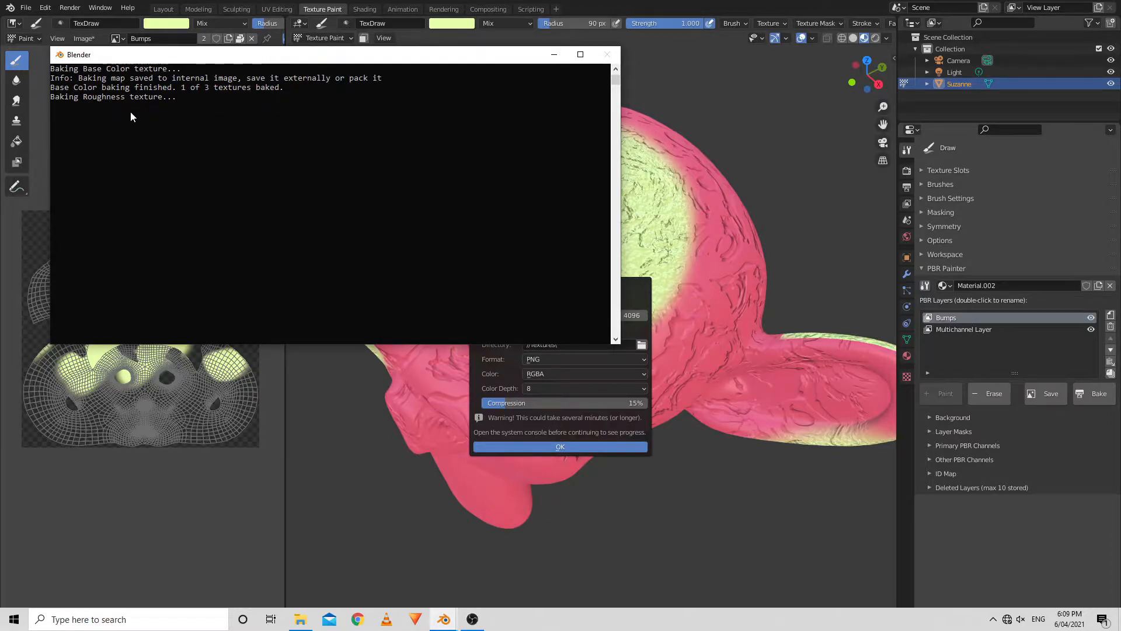
pyautogui.moveTo(144, 115)
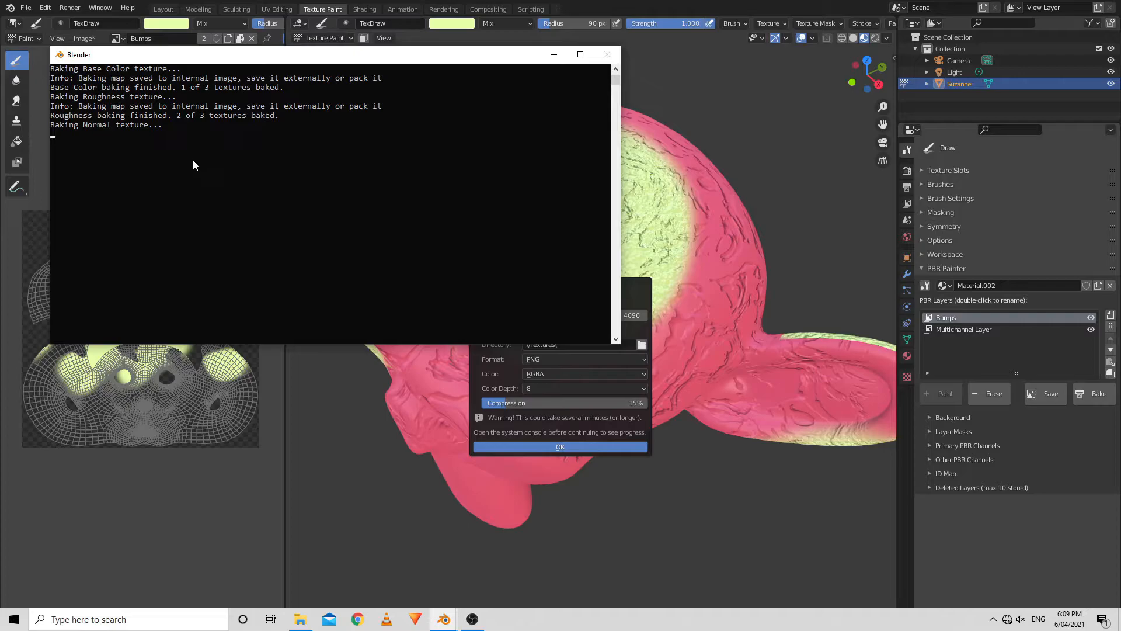
pyautogui.moveTo(169, 165)
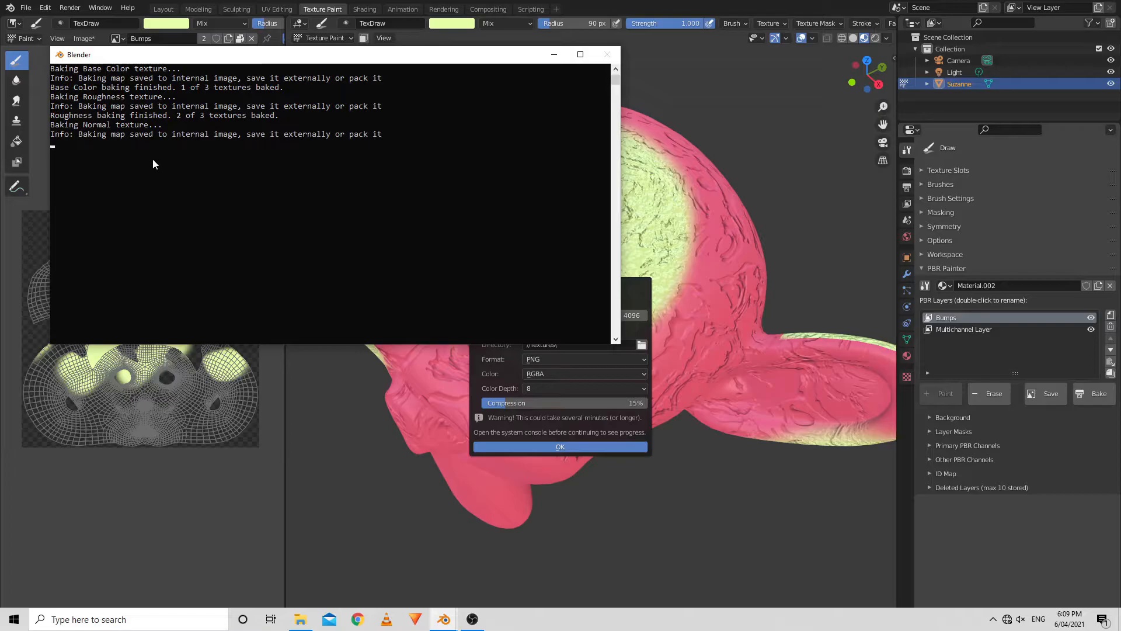
pyautogui.click(560, 446)
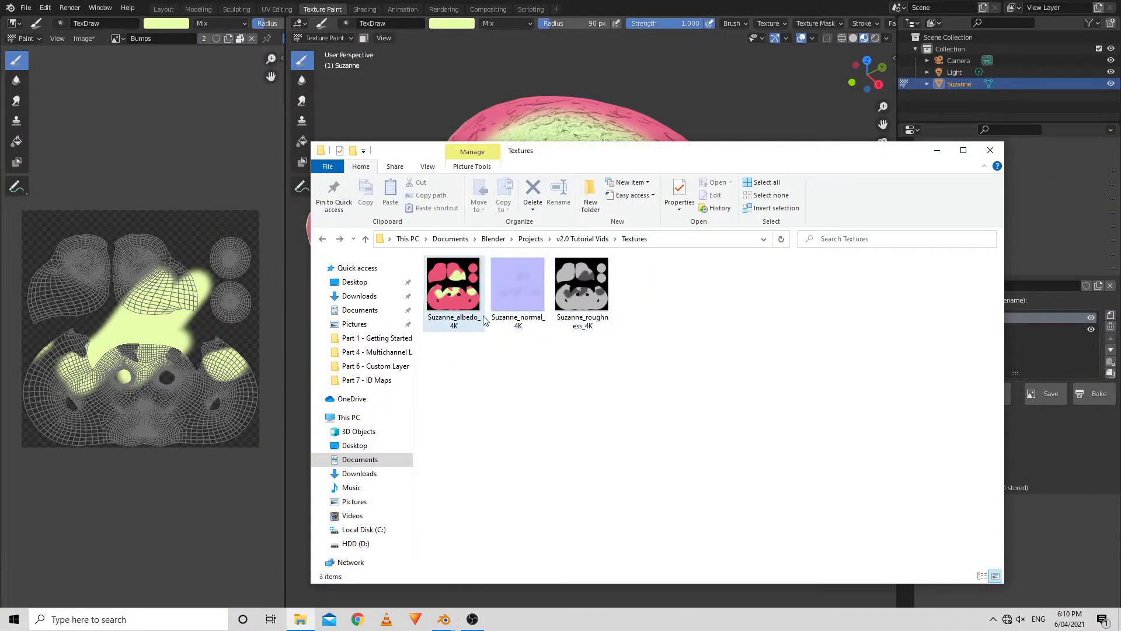
# Step: Inspect the baked albedo PNG in the Textures folder to confirm its 4096 × 4096 size
pyautogui.click(453, 286)
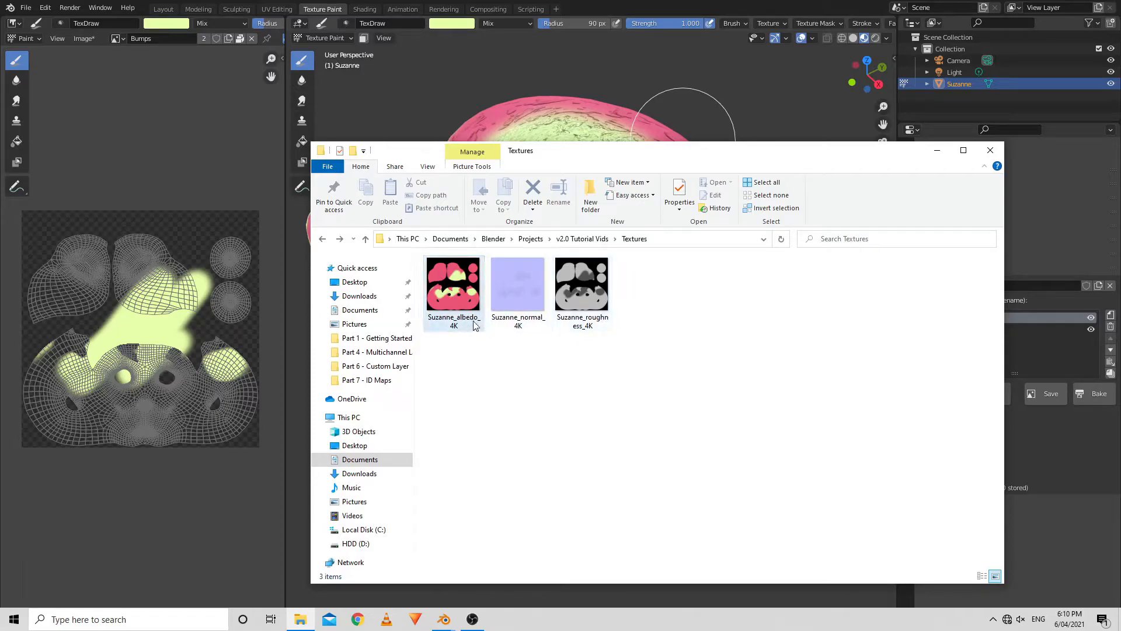
pyautogui.moveTo(464, 286)
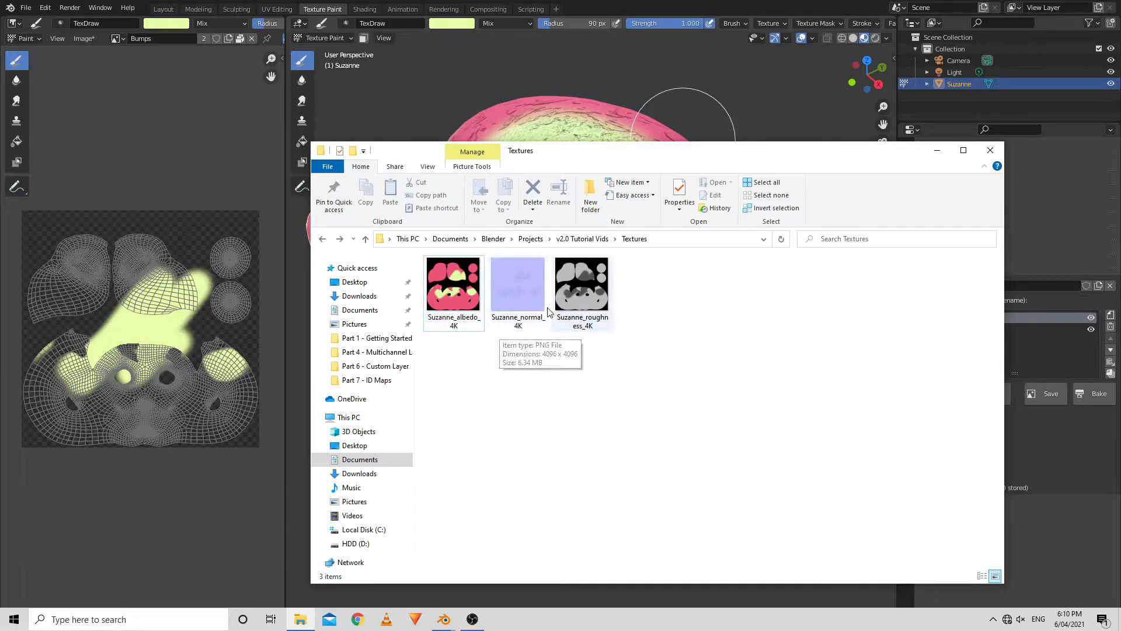
pyautogui.moveTo(554, 336)
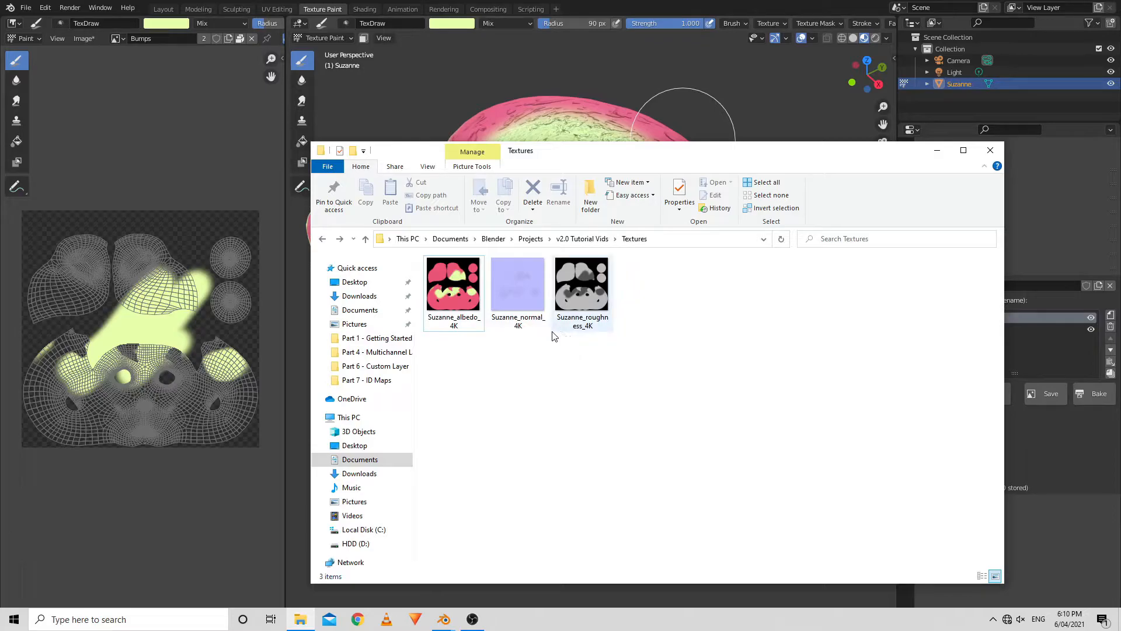
pyautogui.moveTo(554, 336)
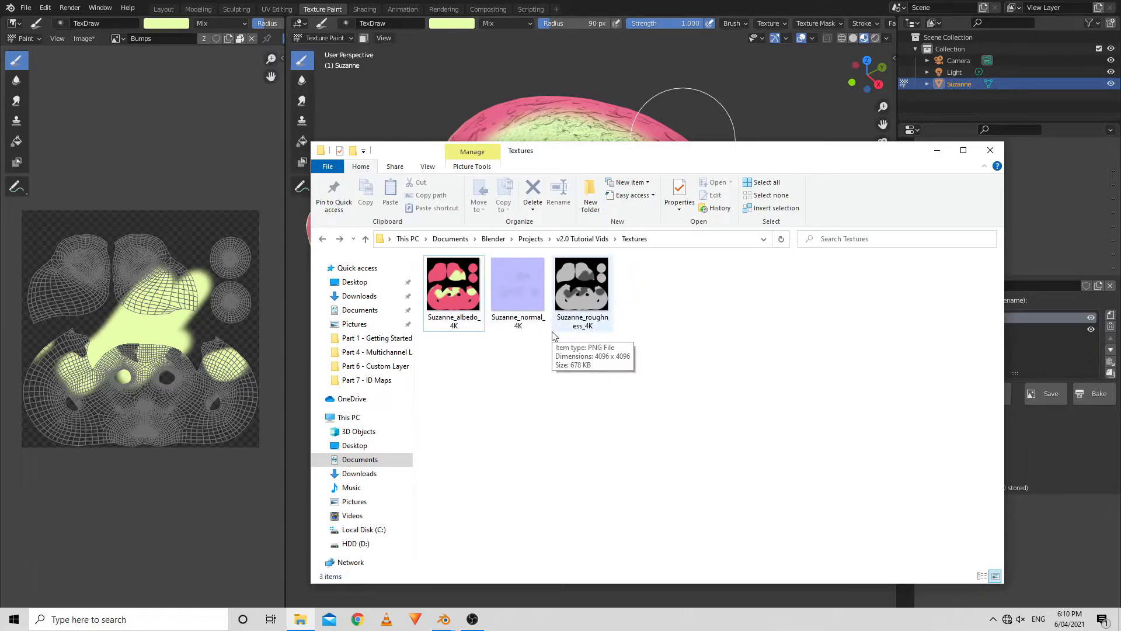
pyautogui.moveTo(568, 341)
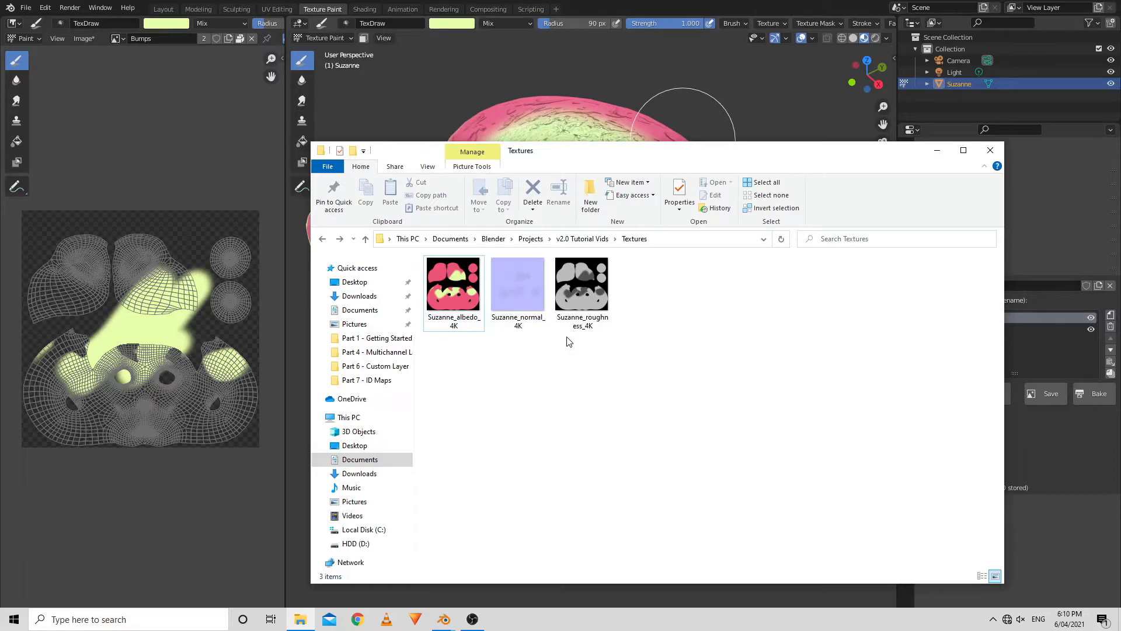
pyautogui.moveTo(607, 309)
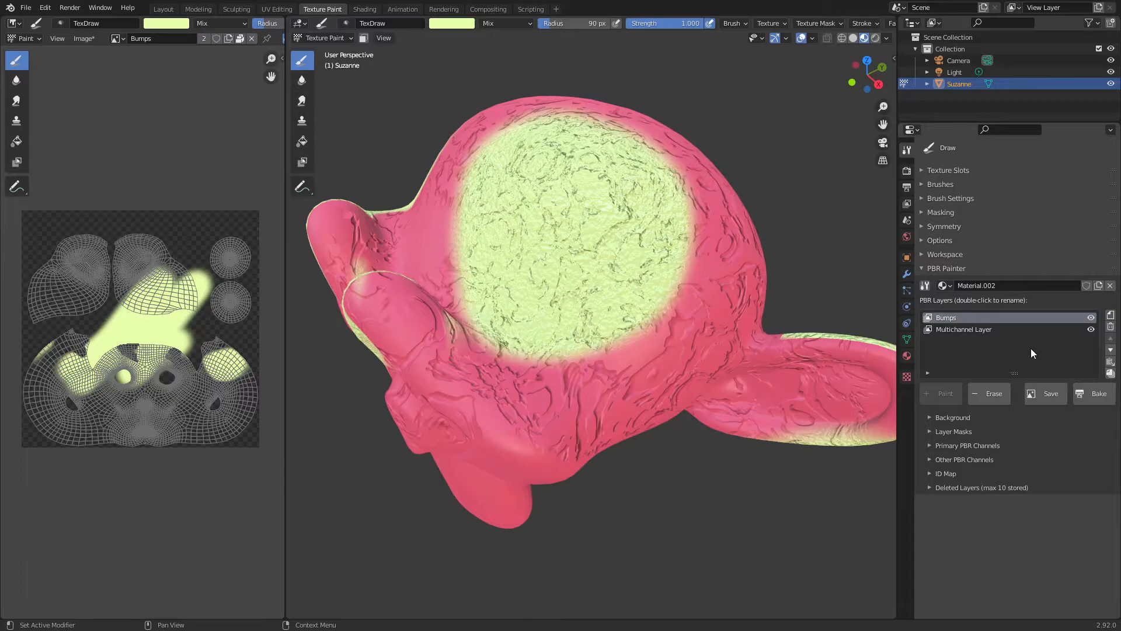
pyautogui.moveTo(965, 328)
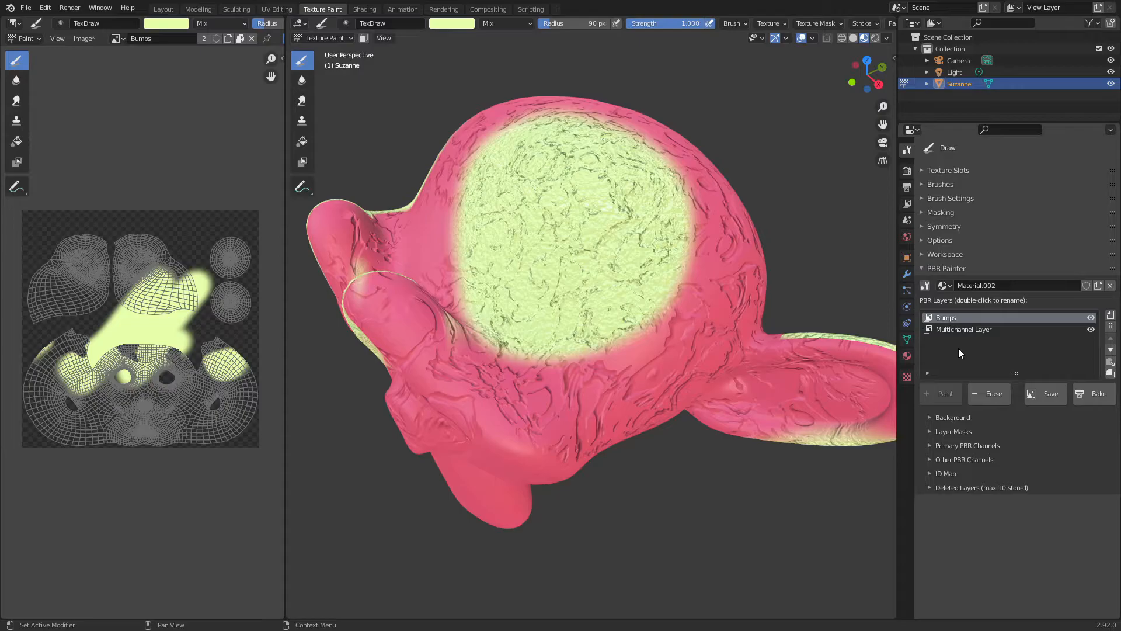
pyautogui.moveTo(742, 92)
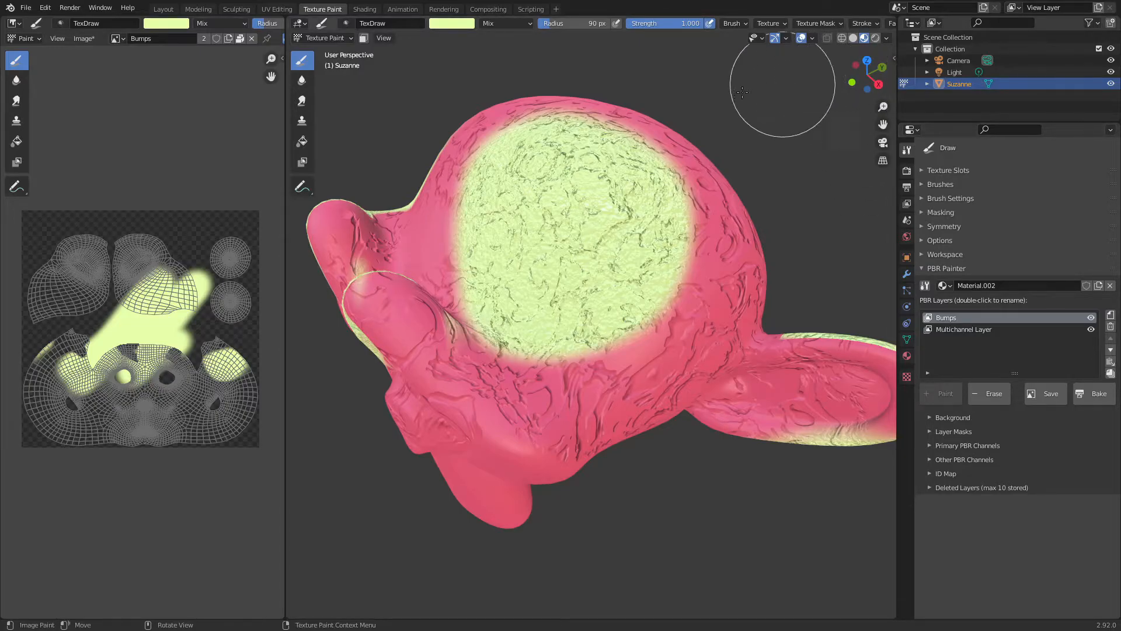
pyautogui.moveTo(727, 257)
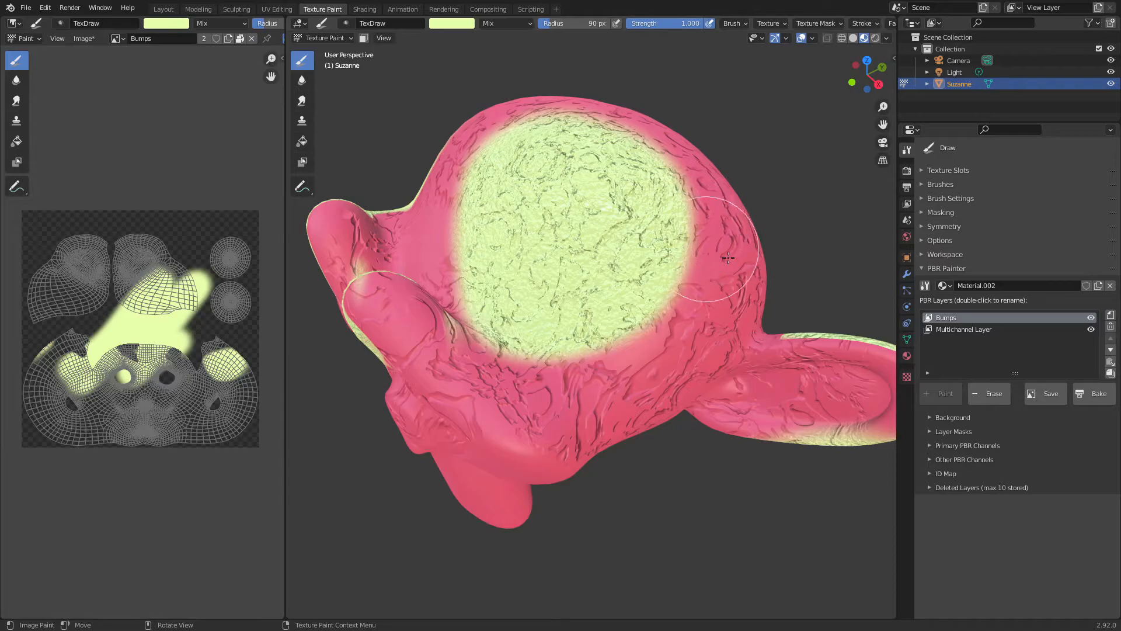
pyautogui.moveTo(697, 228)
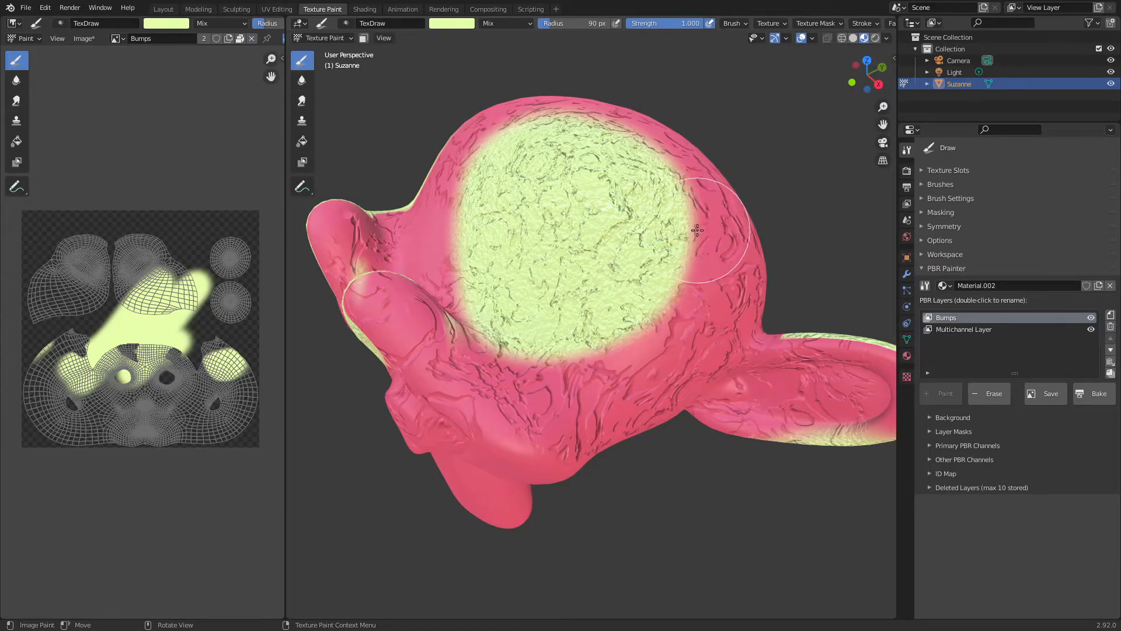
pyautogui.moveTo(739, 340)
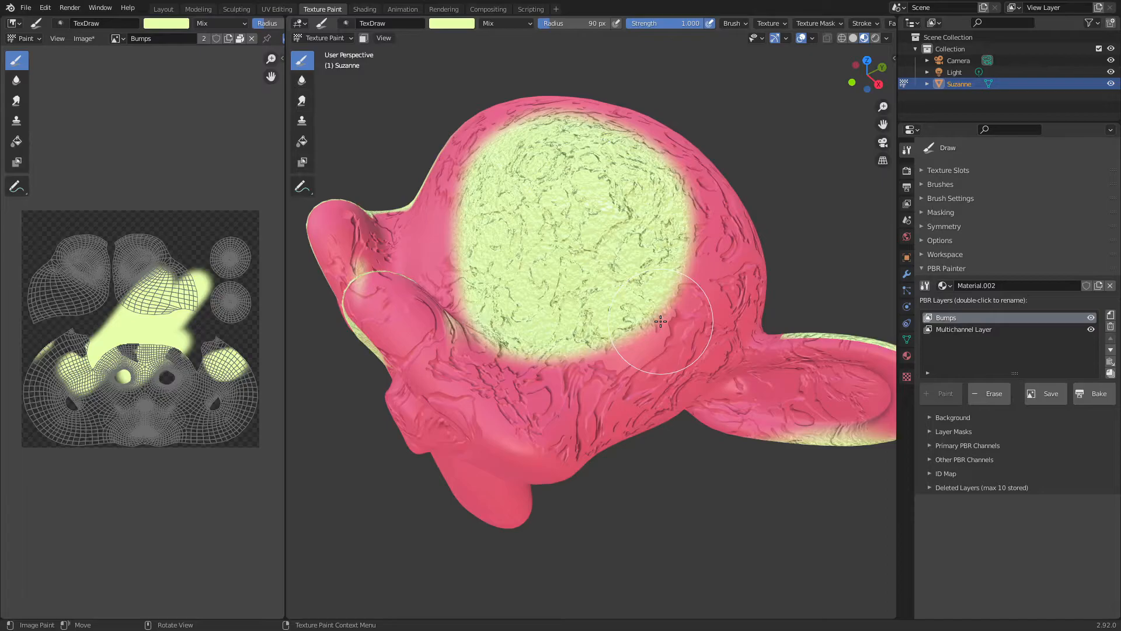
pyautogui.moveTo(663, 313)
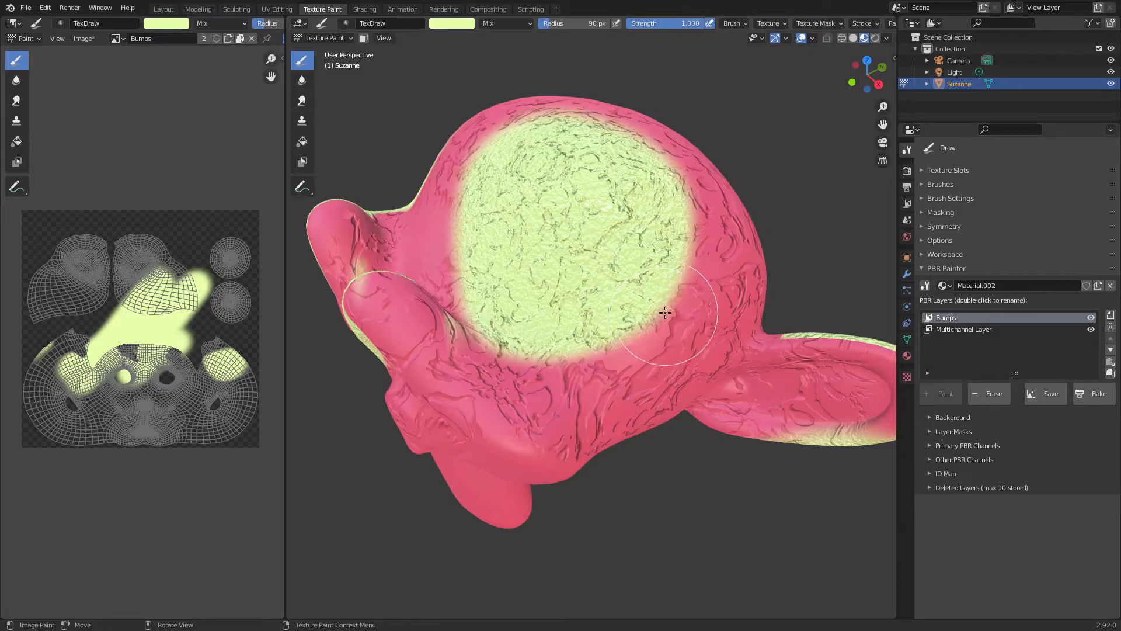
pyautogui.moveTo(672, 266)
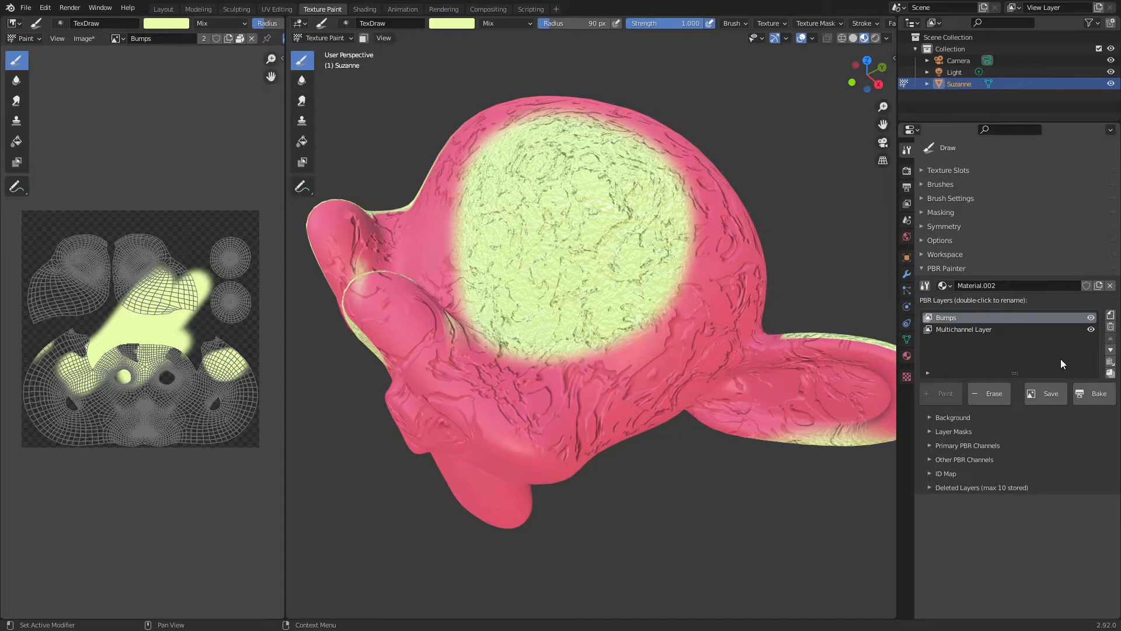
pyautogui.moveTo(1039, 353)
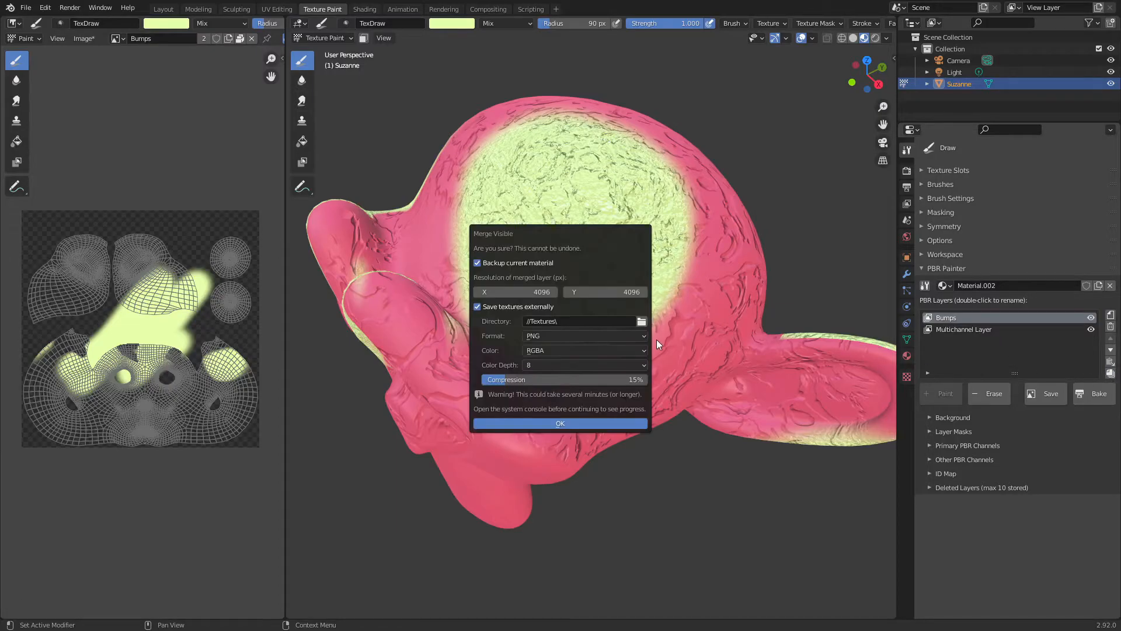
pyautogui.moveTo(500, 361)
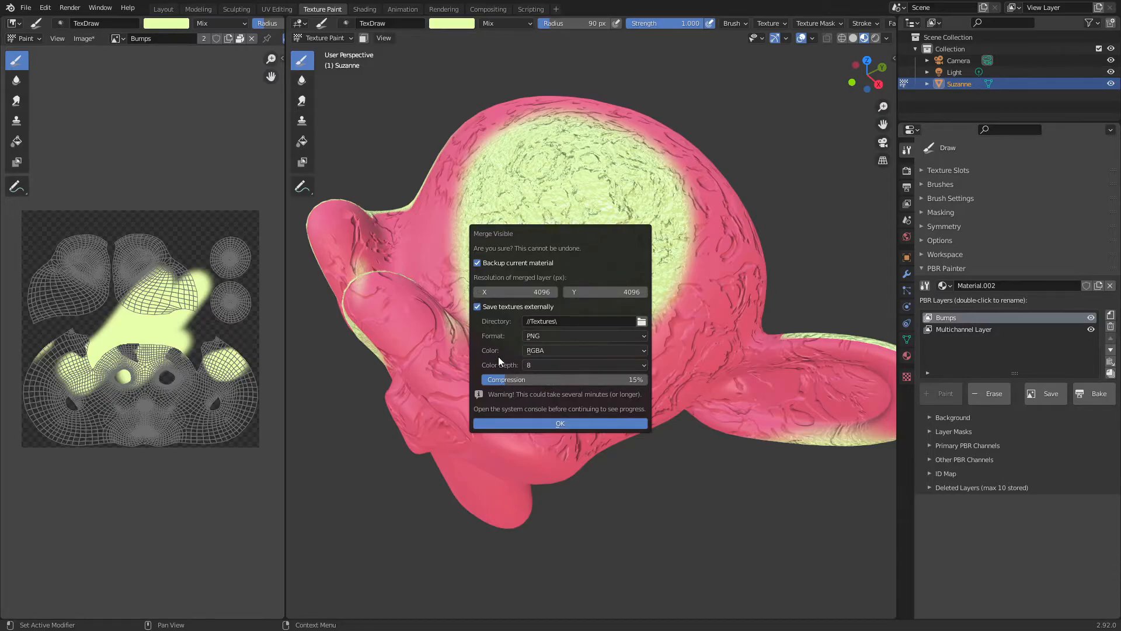
pyautogui.moveTo(500, 317)
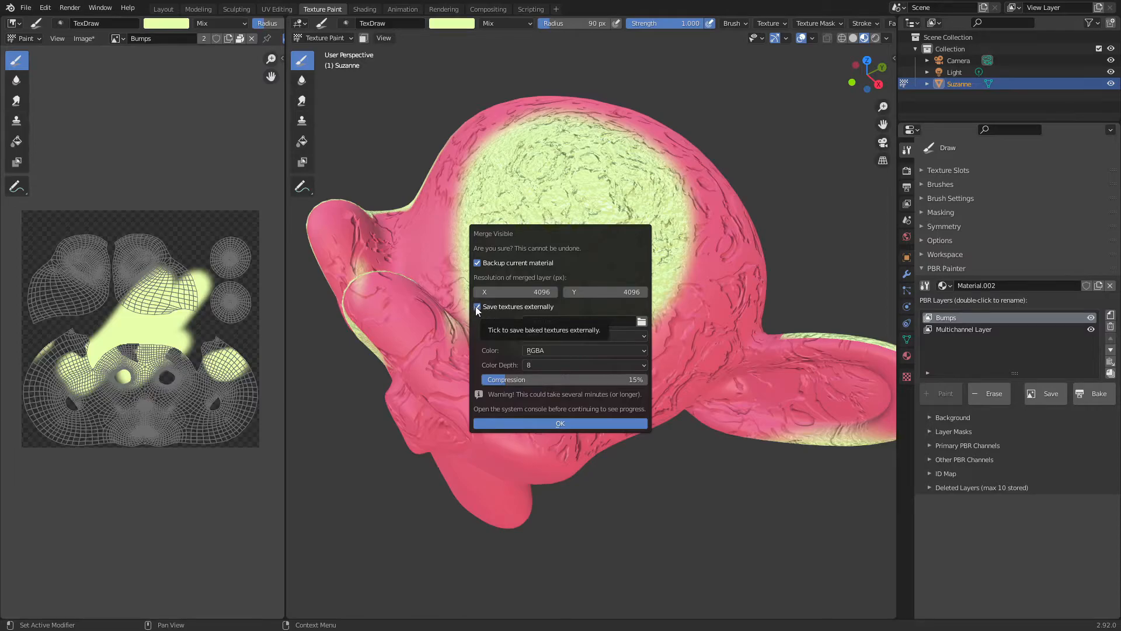
# Step: Turn off external saving and merge Bumps and Multichannel Layer into New Layer
pyautogui.click(477, 306)
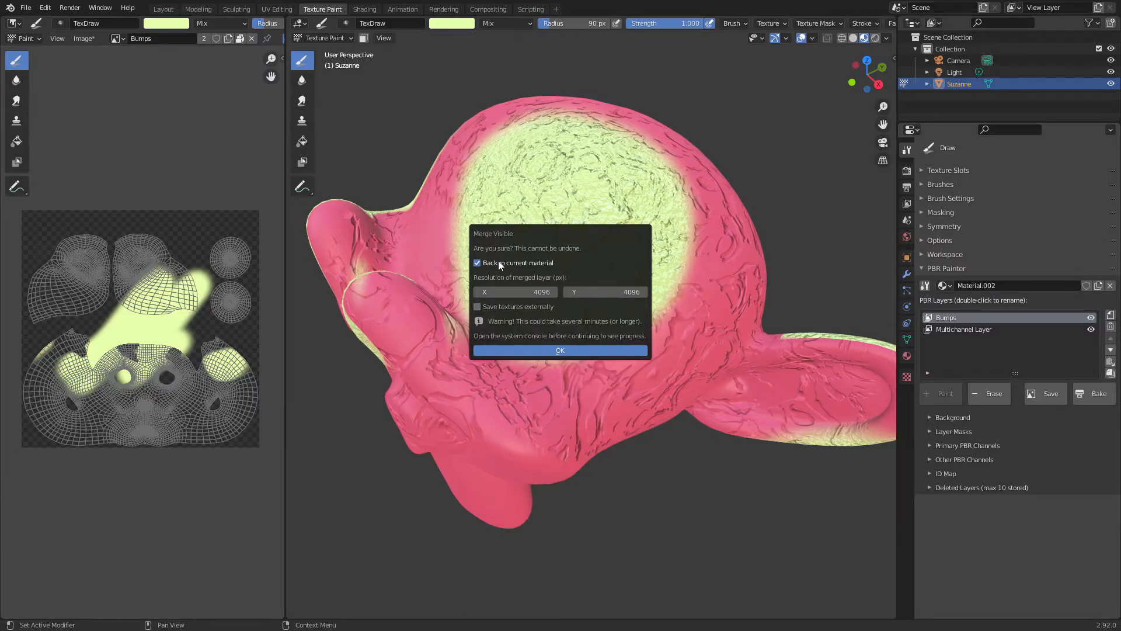
pyautogui.moveTo(508, 266)
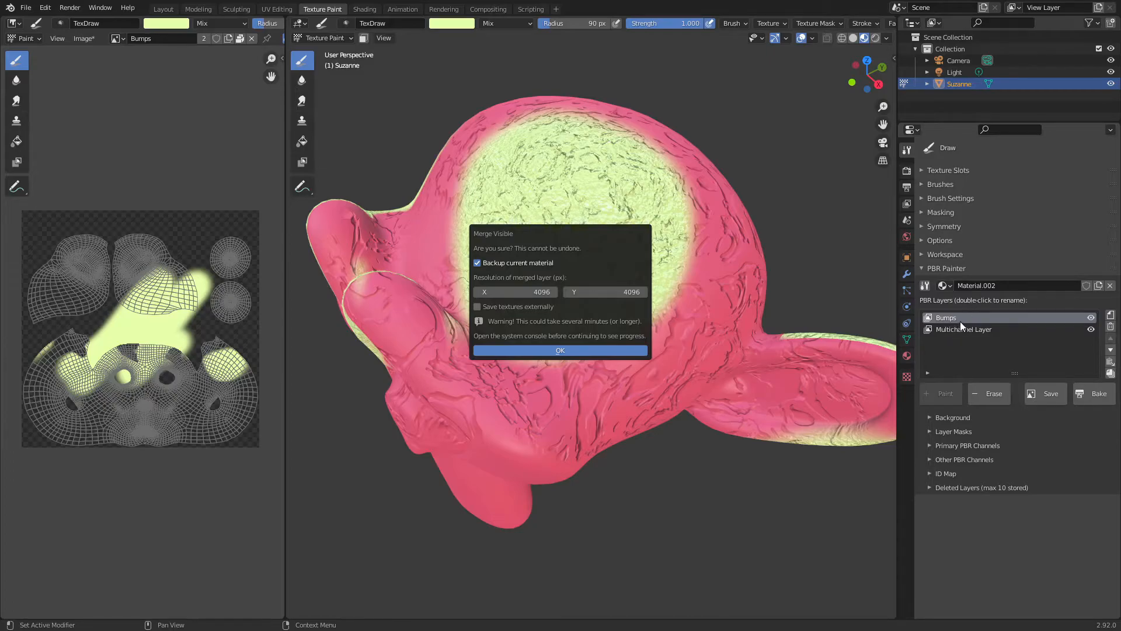
pyautogui.moveTo(958, 325)
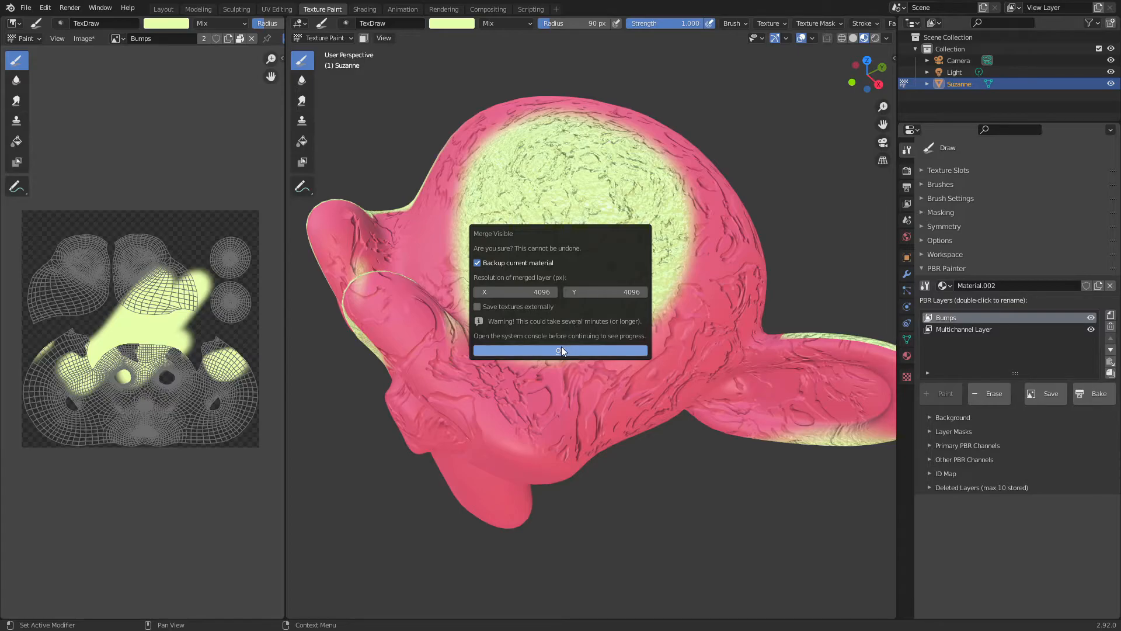
pyautogui.click(560, 350)
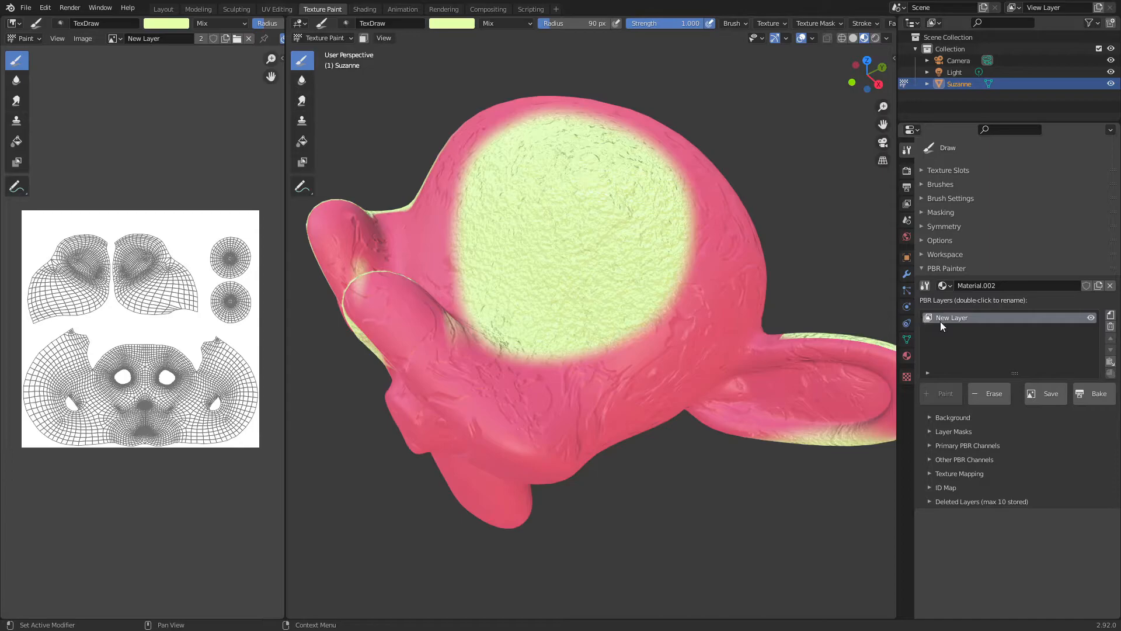
pyautogui.moveTo(942, 341)
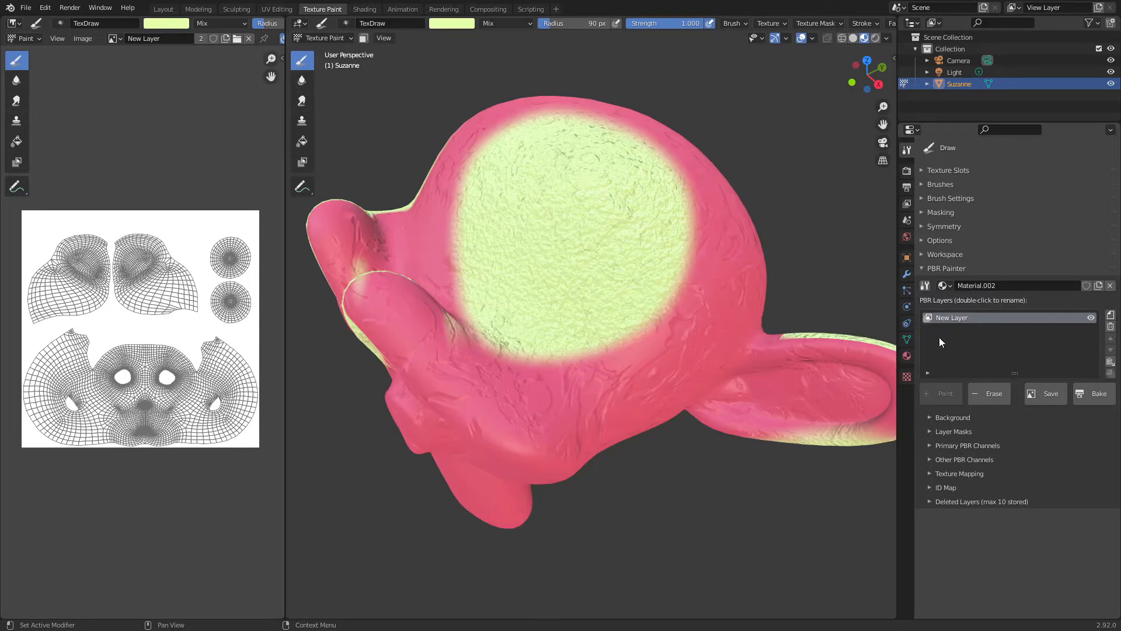
pyautogui.moveTo(960, 451)
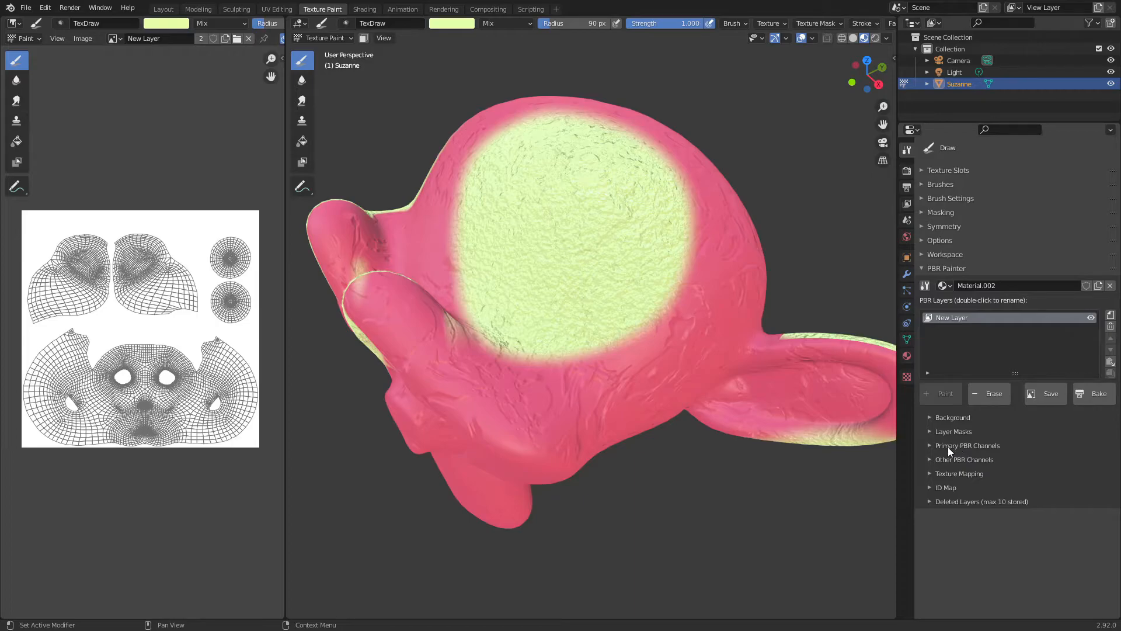
pyautogui.click(968, 445)
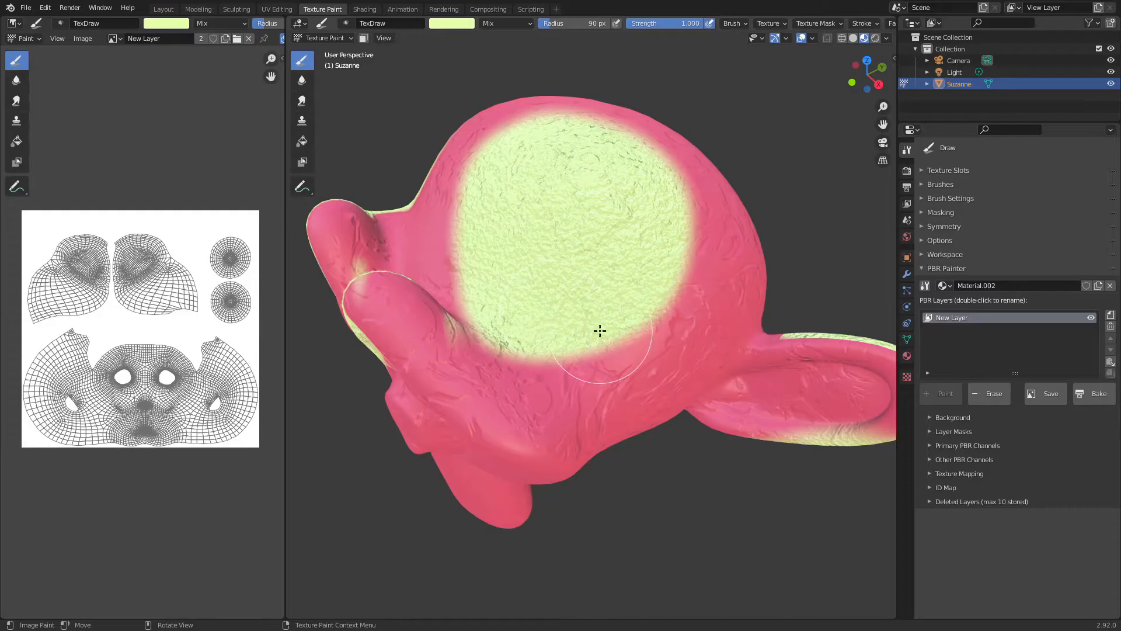
pyautogui.moveTo(491, 373)
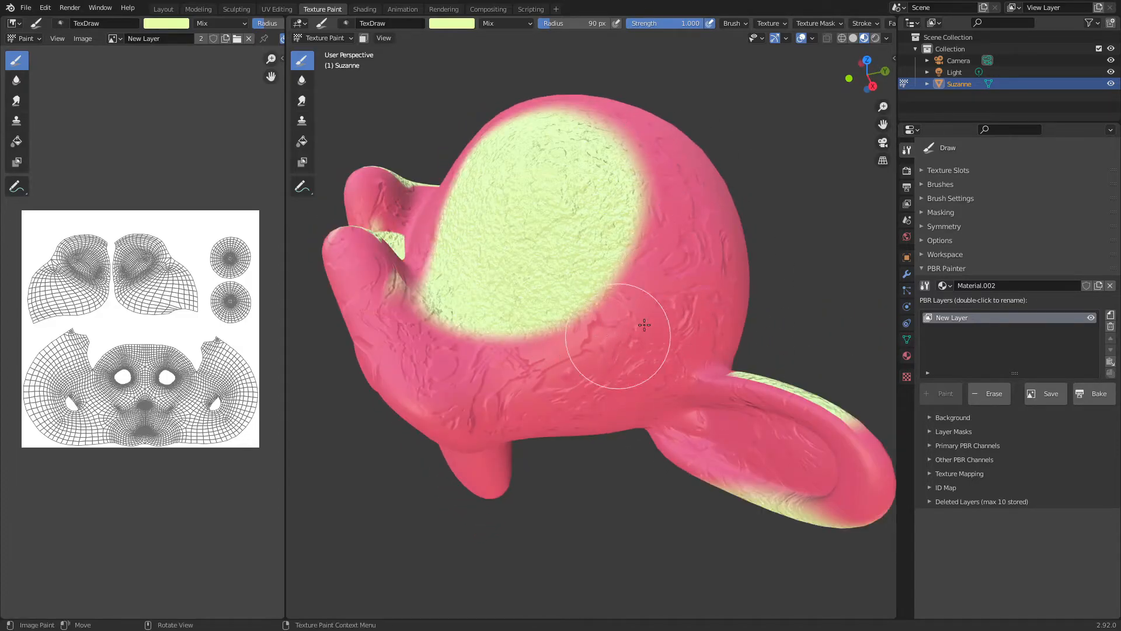
pyautogui.moveTo(608, 337)
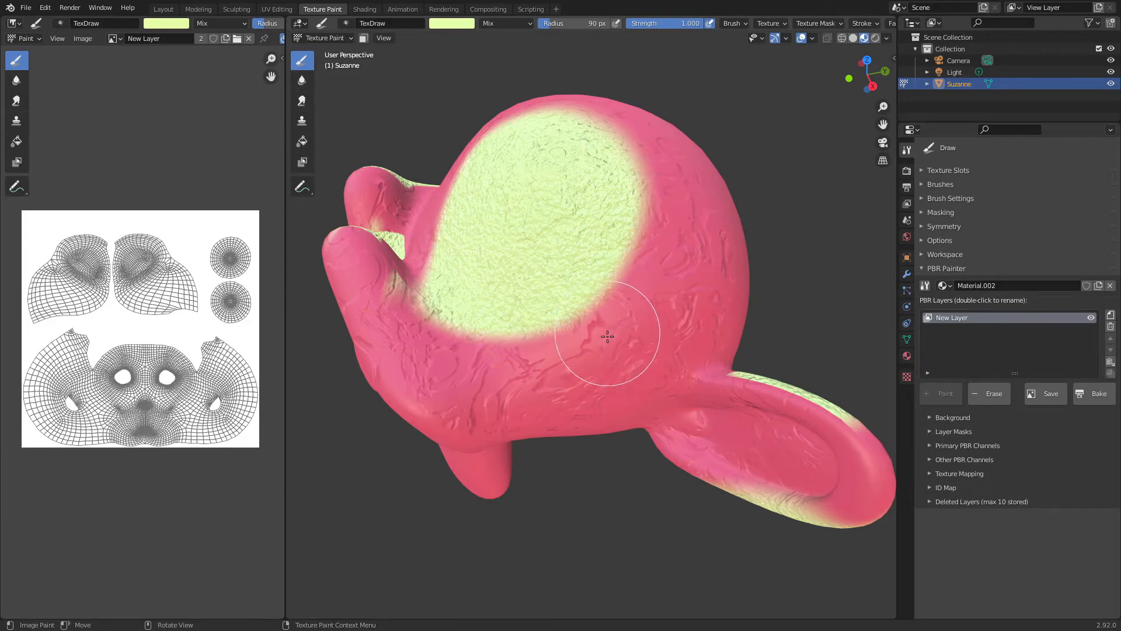
pyautogui.moveTo(609, 342)
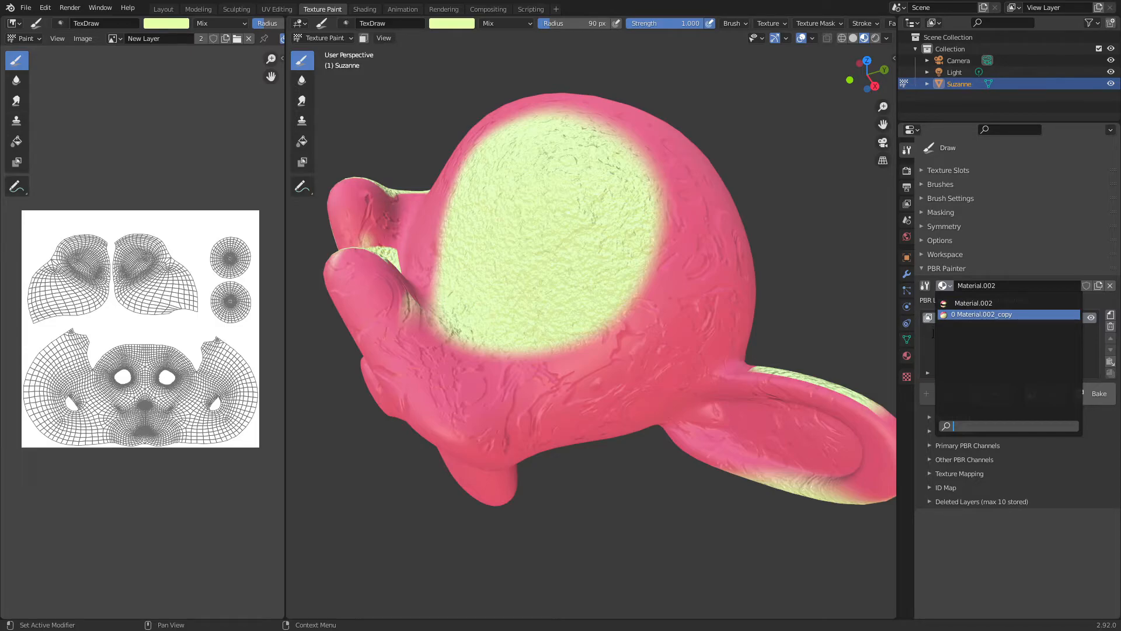
pyautogui.click(972, 302)
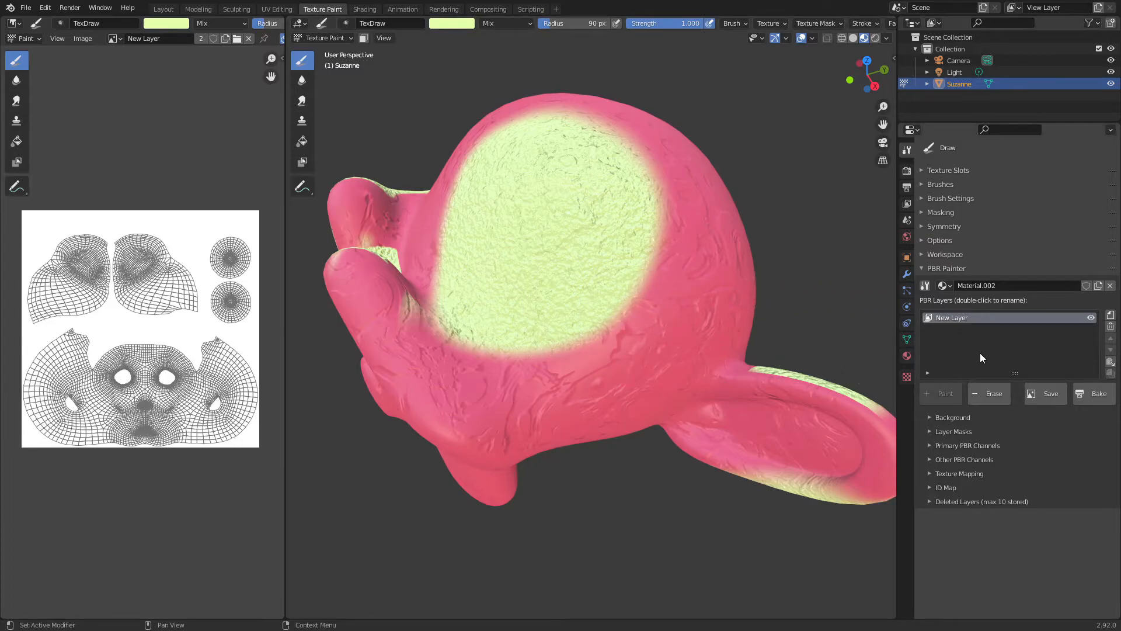
pyautogui.moveTo(983, 322)
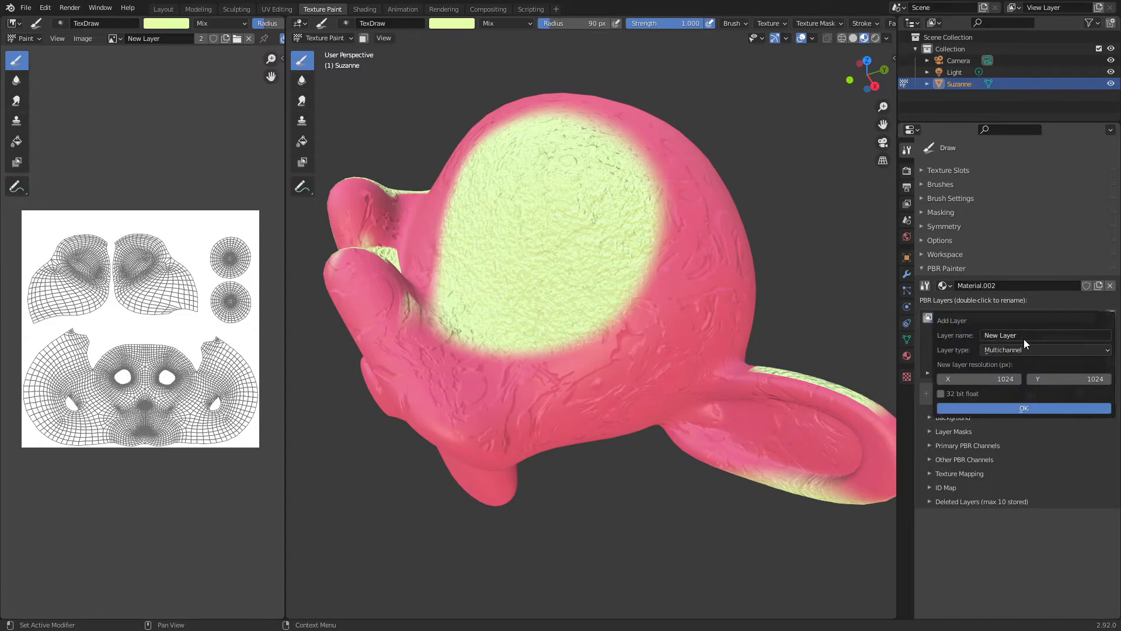
# Step: Add Multichannel layer New Layer.001 and paint purple albedo across Suzanne's head
pyautogui.click(1022, 408)
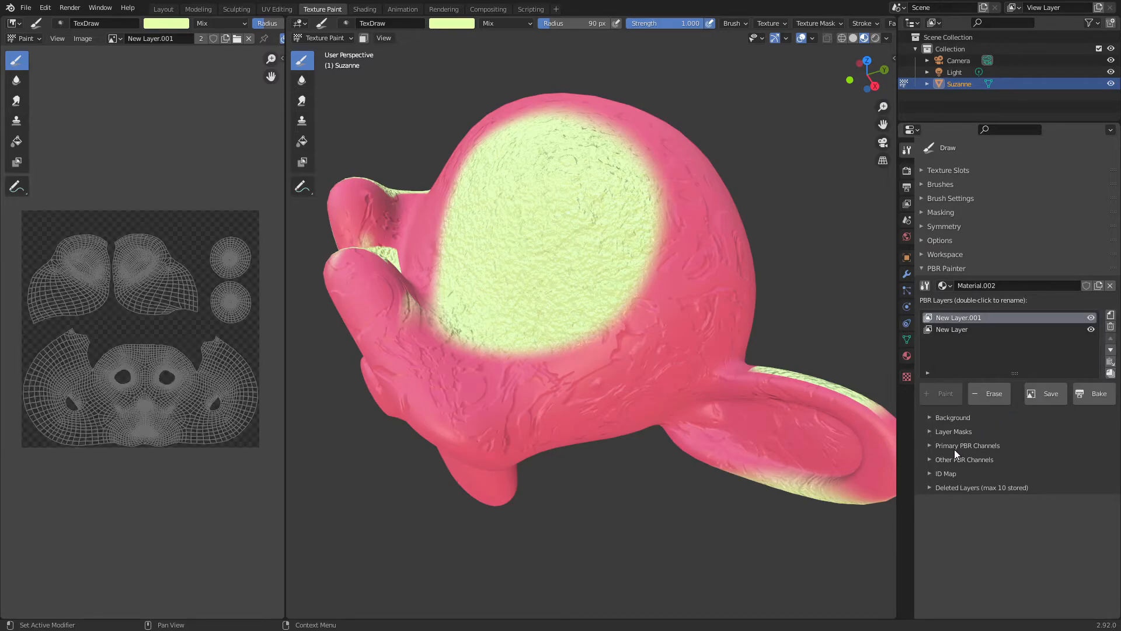
pyautogui.click(967, 445)
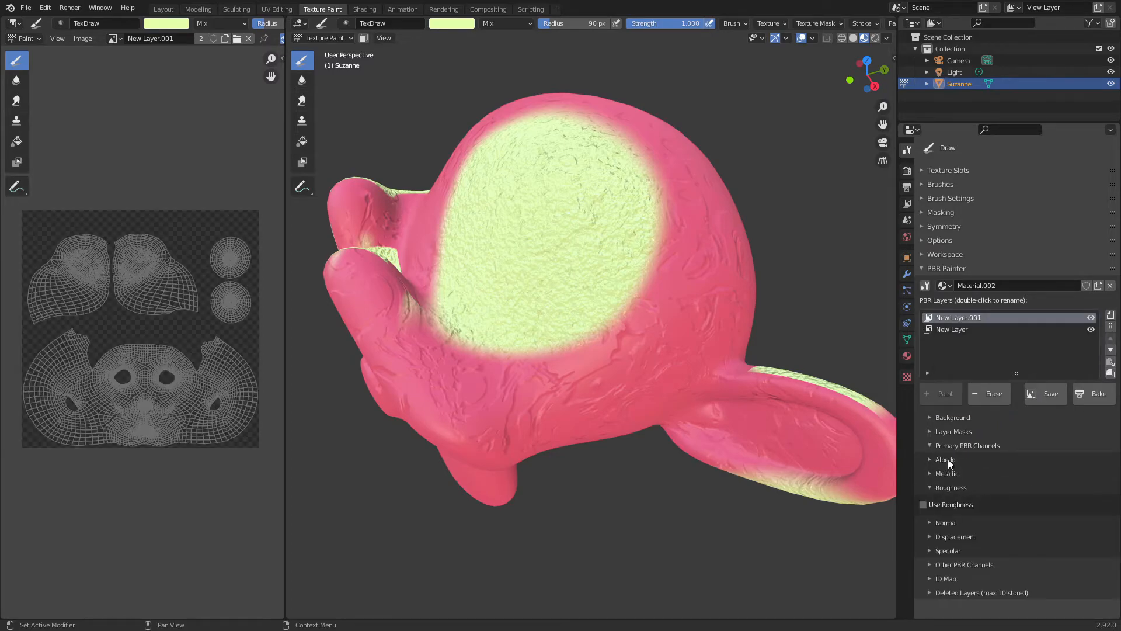
pyautogui.click(944, 459)
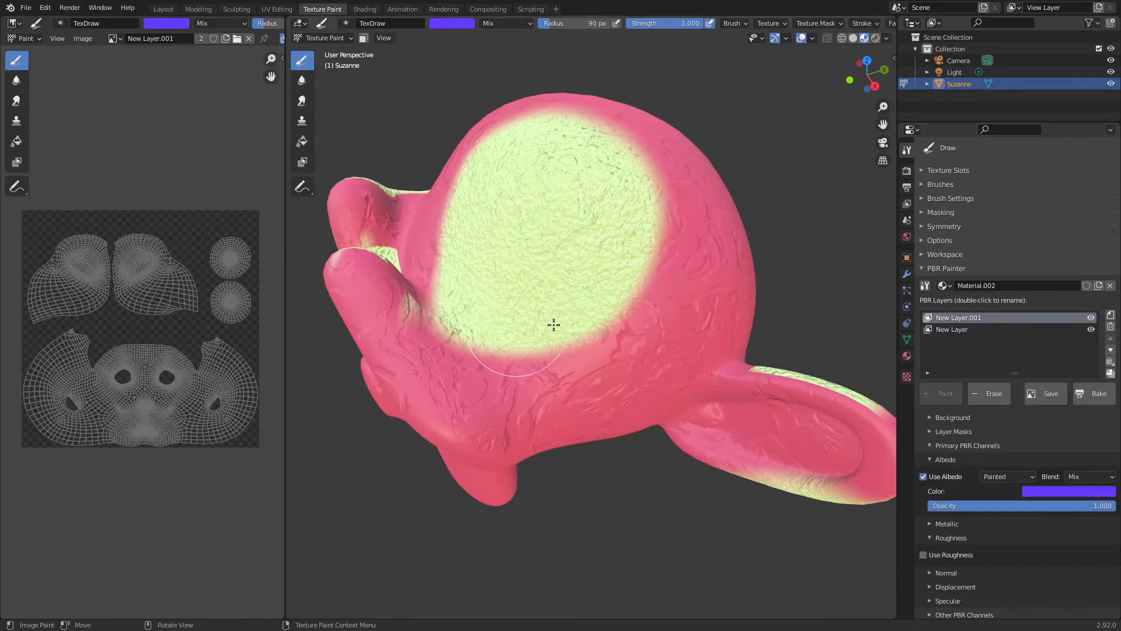
pyautogui.moveTo(550, 325); pyautogui.dragTo(722, 299)
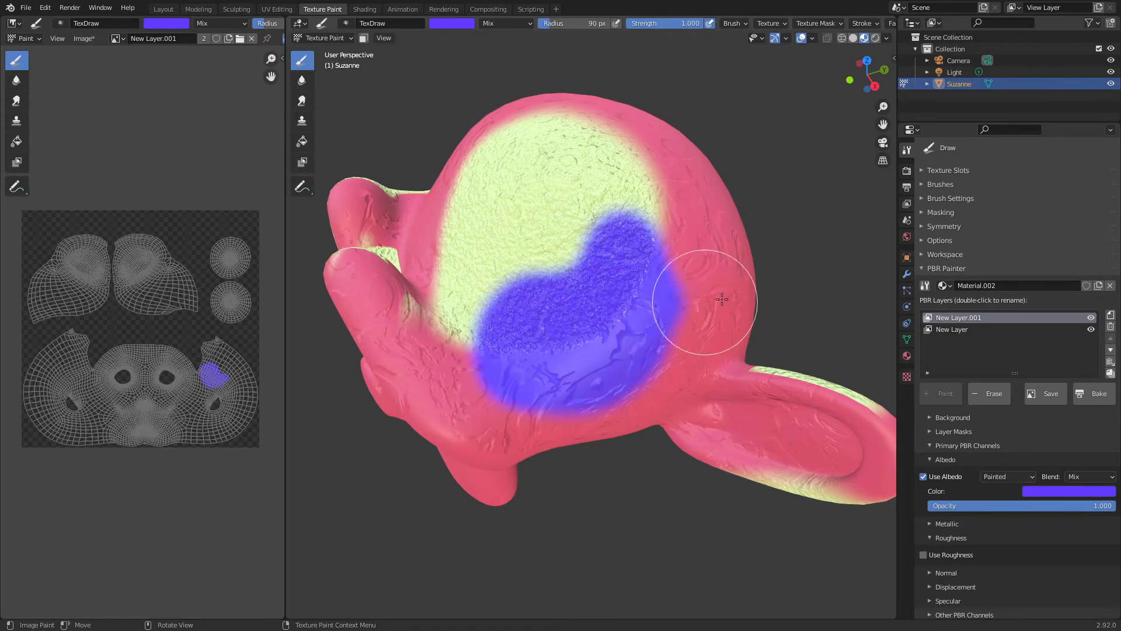
pyautogui.moveTo(729, 341)
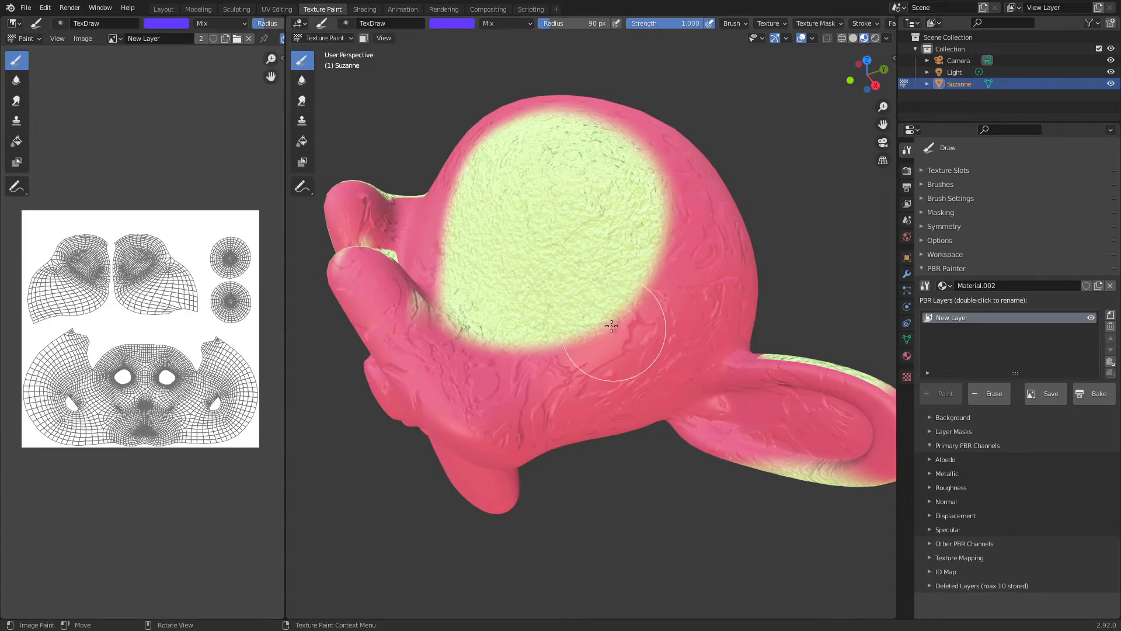
pyautogui.moveTo(586, 314)
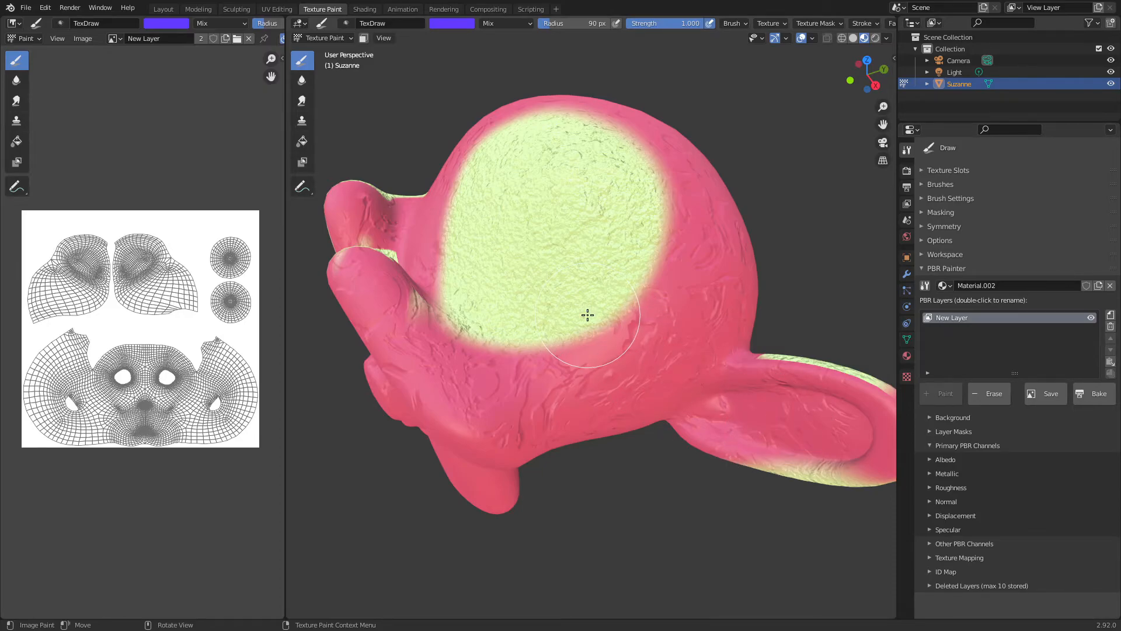
pyautogui.moveTo(584, 327)
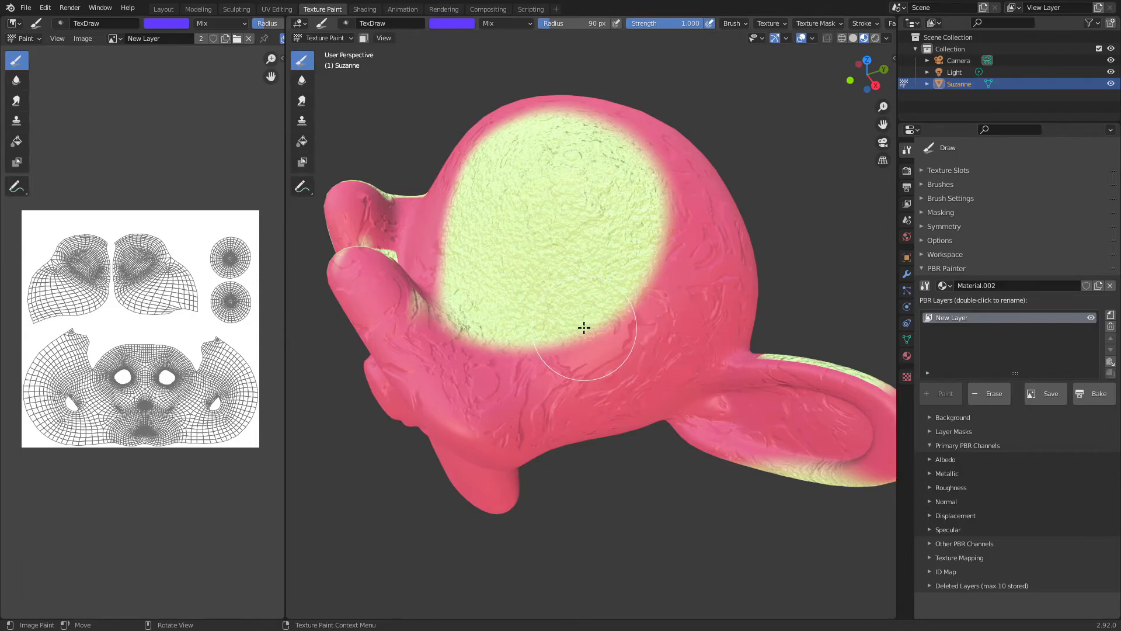